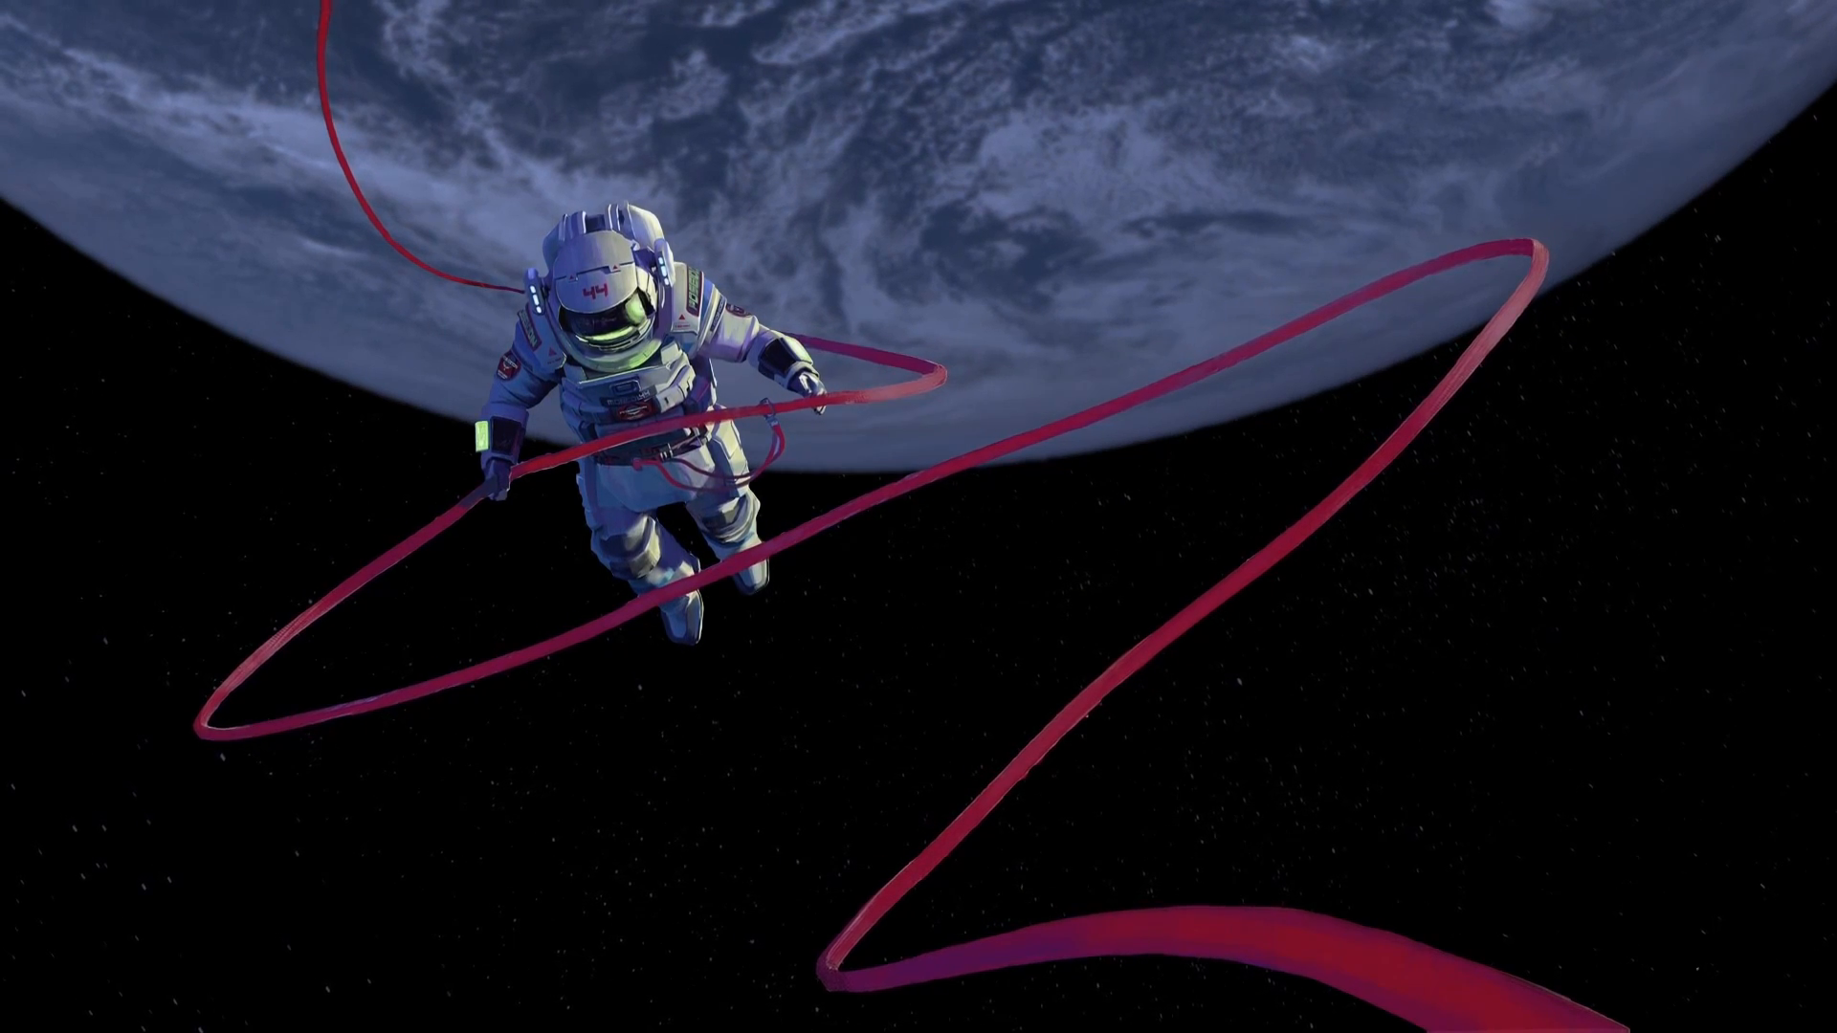
- Launch Task Manager from a Start search for 'task manager'
type("t")
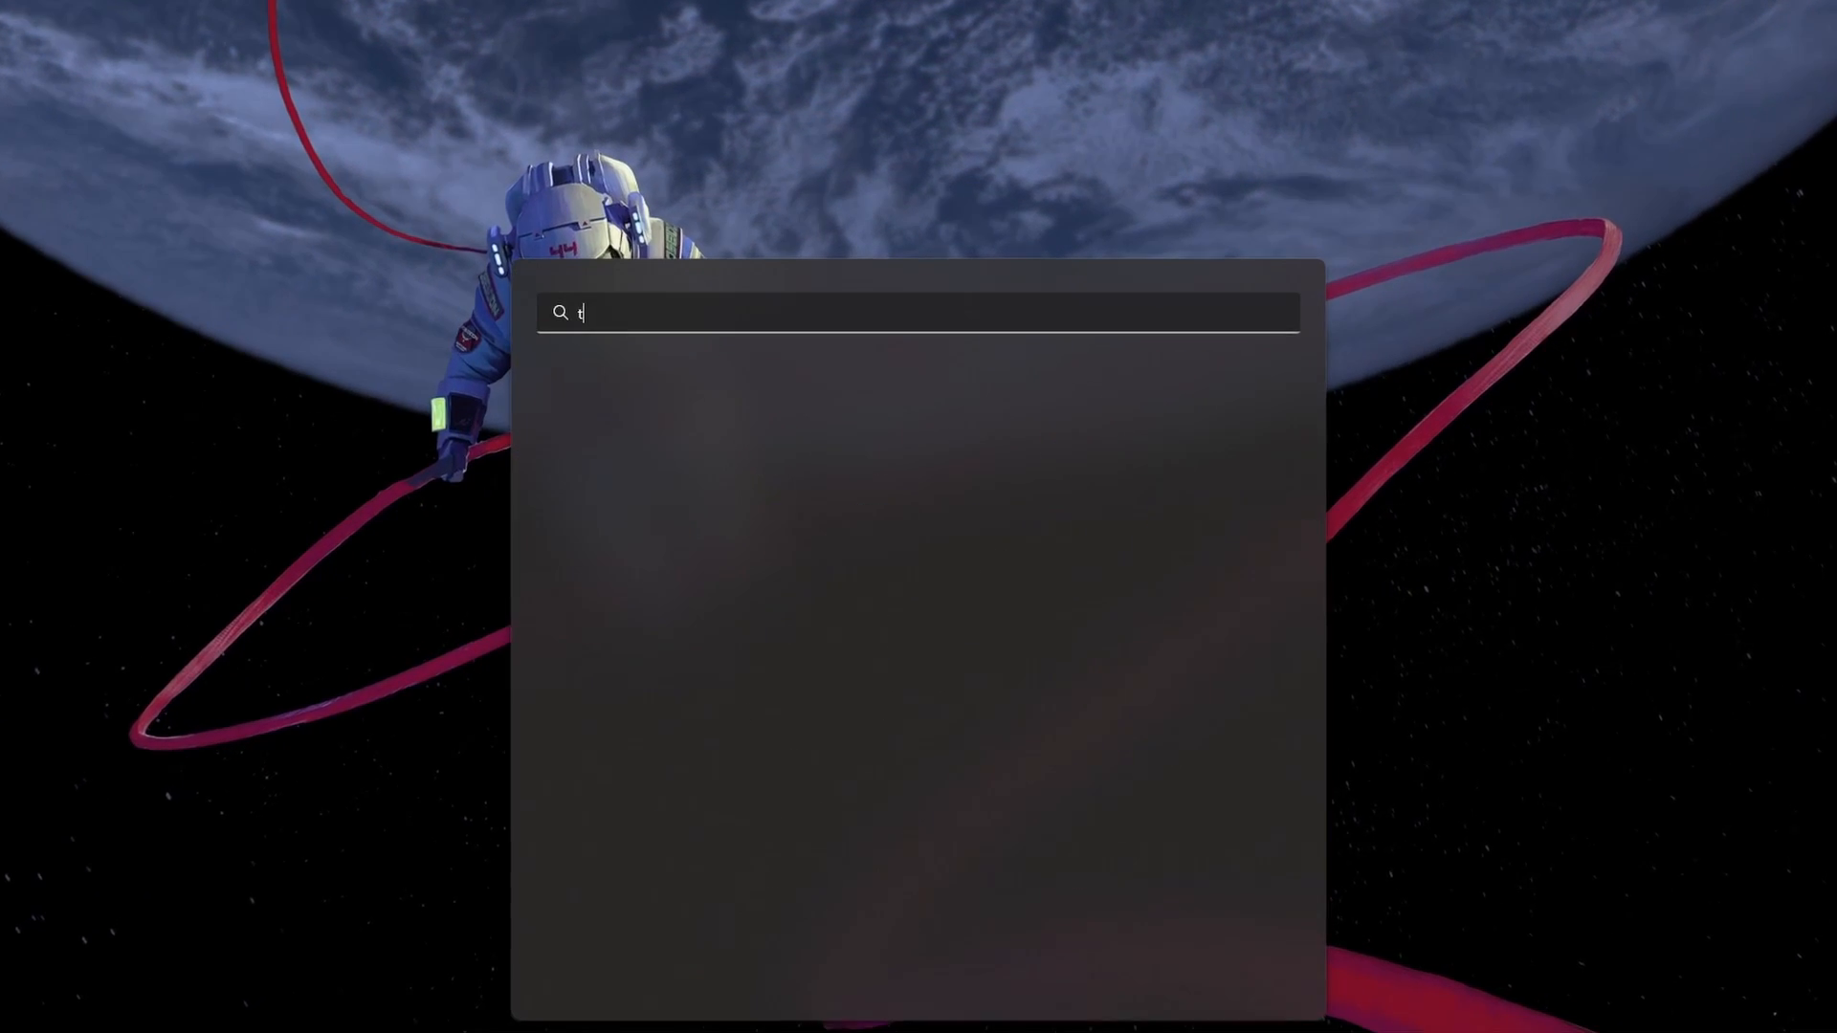
type("ask manager")
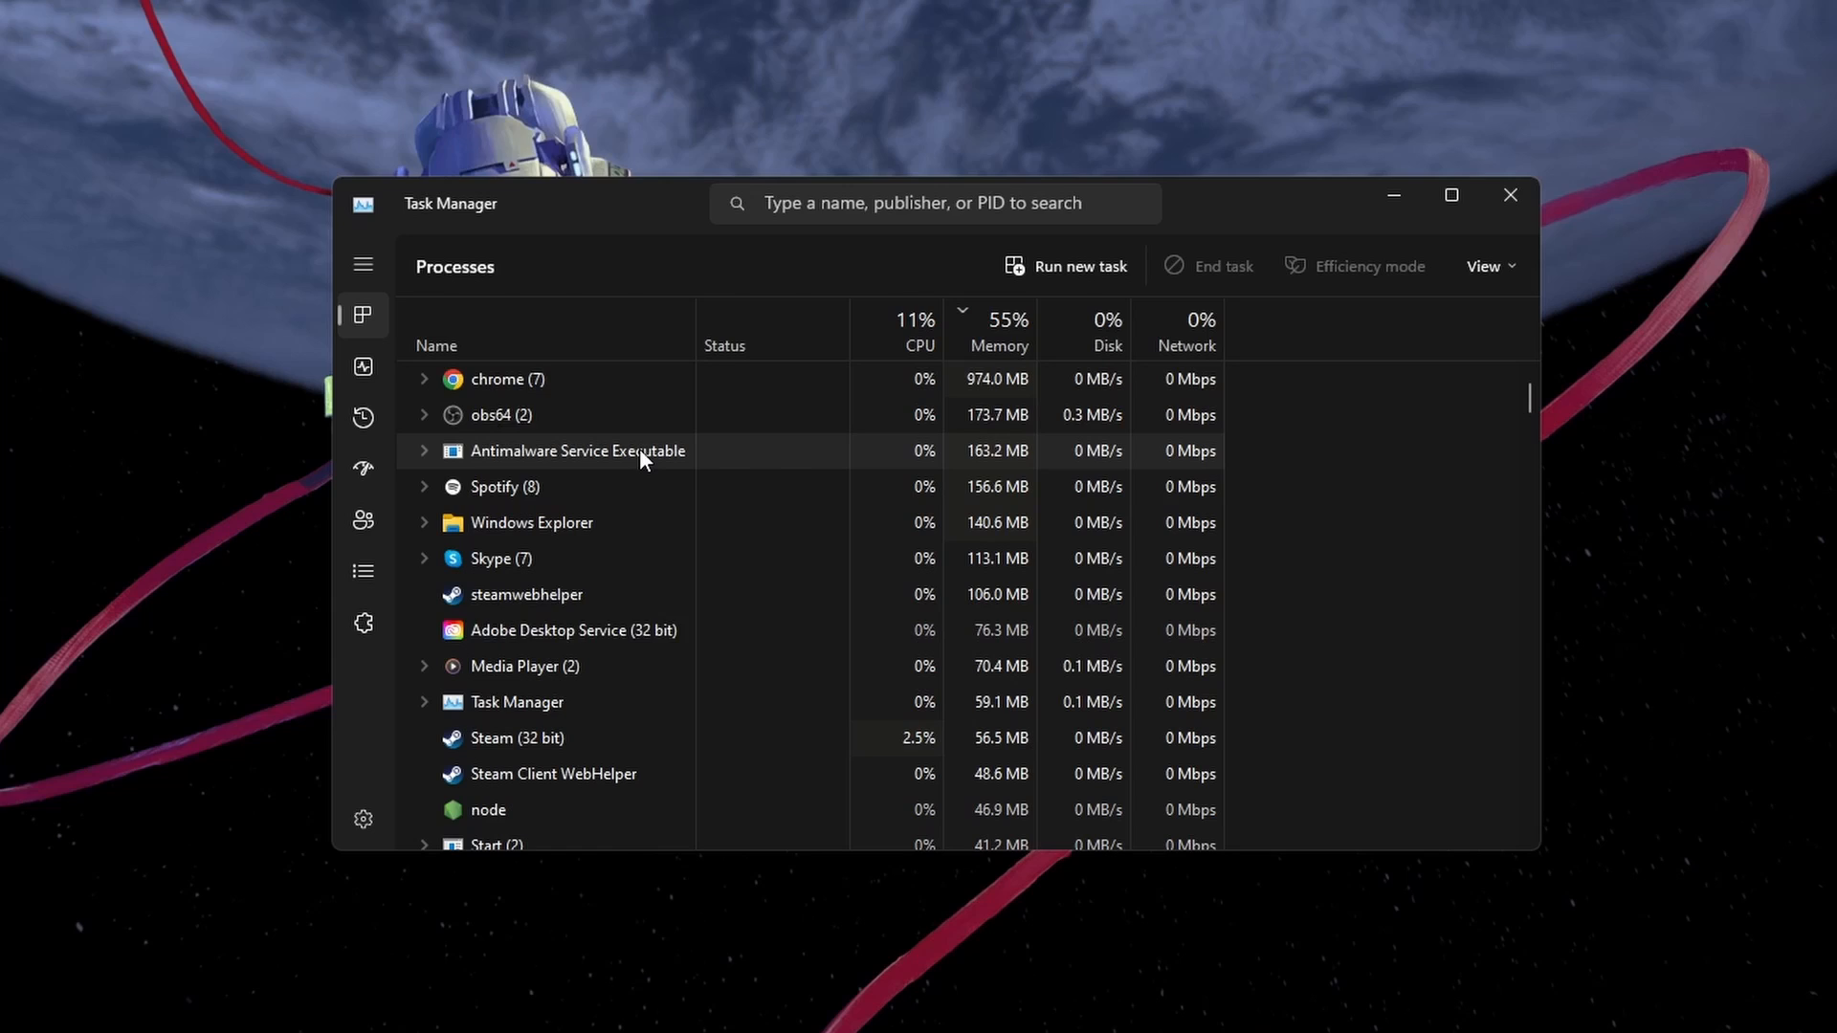
- End the Creative Cloud update and another unneeded background process from the Processes list
scroll("down", 3)
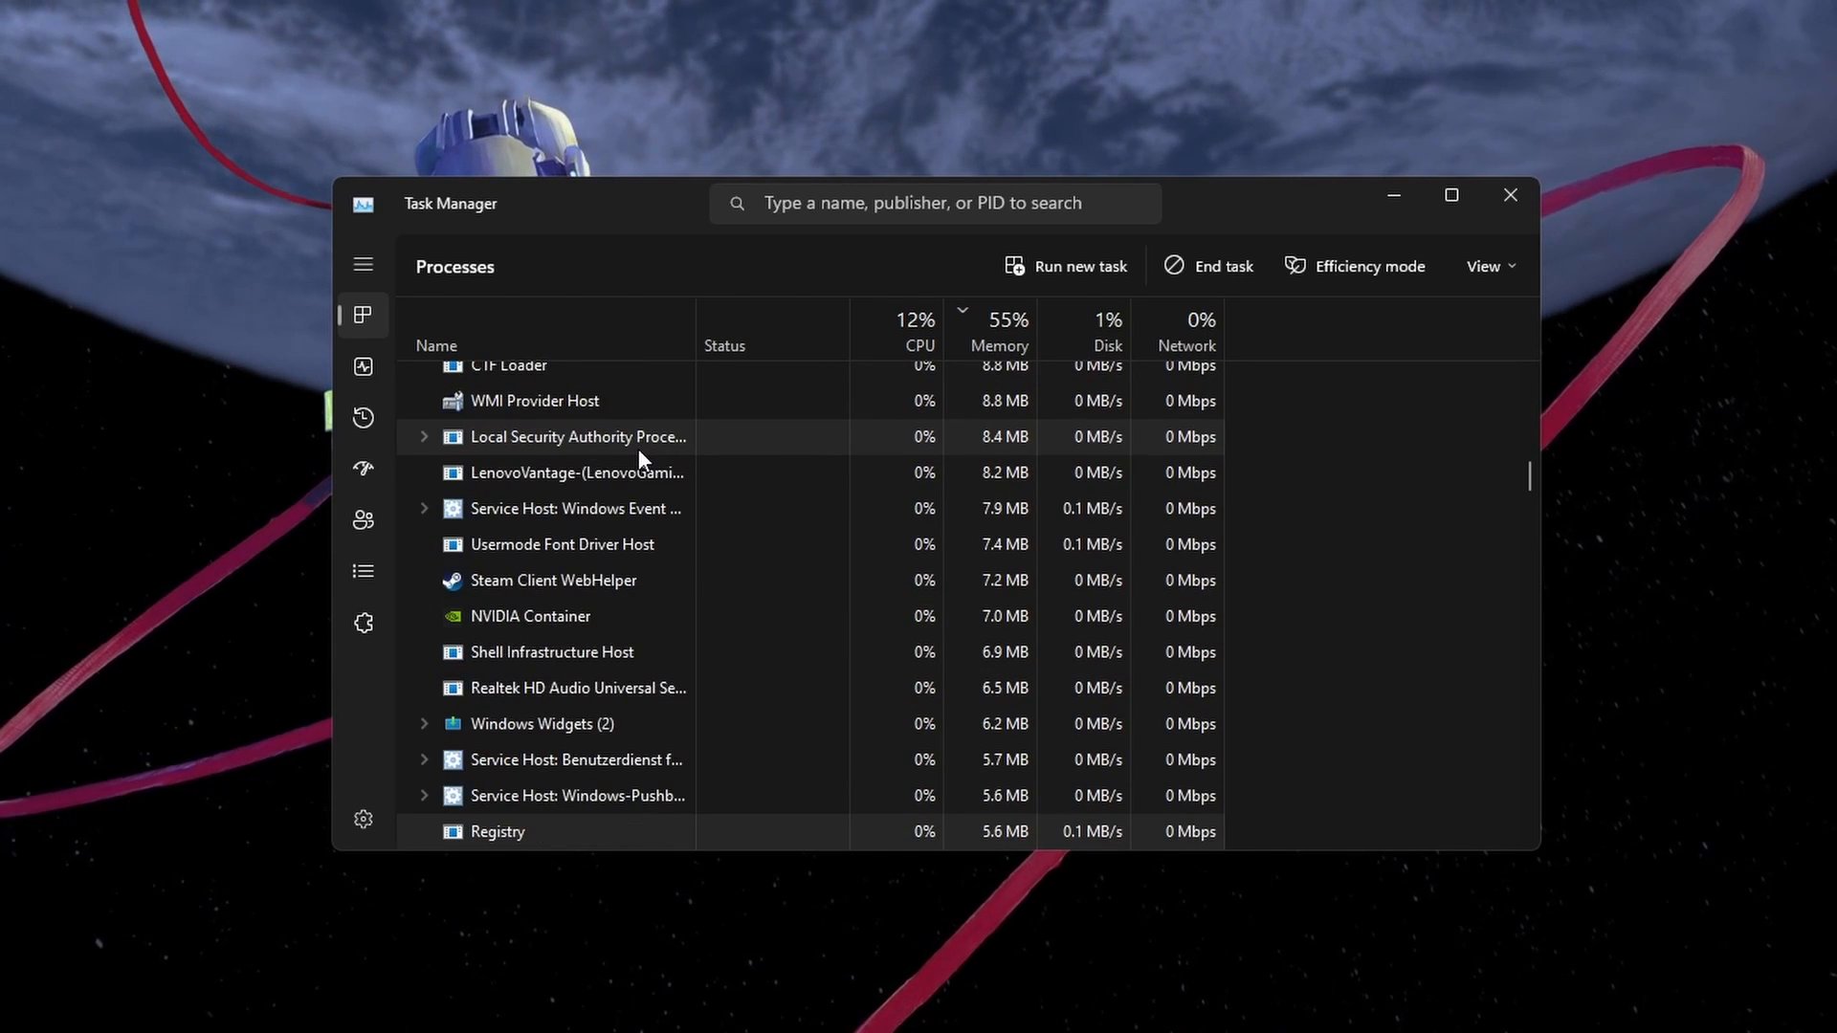
scroll("down", 3)
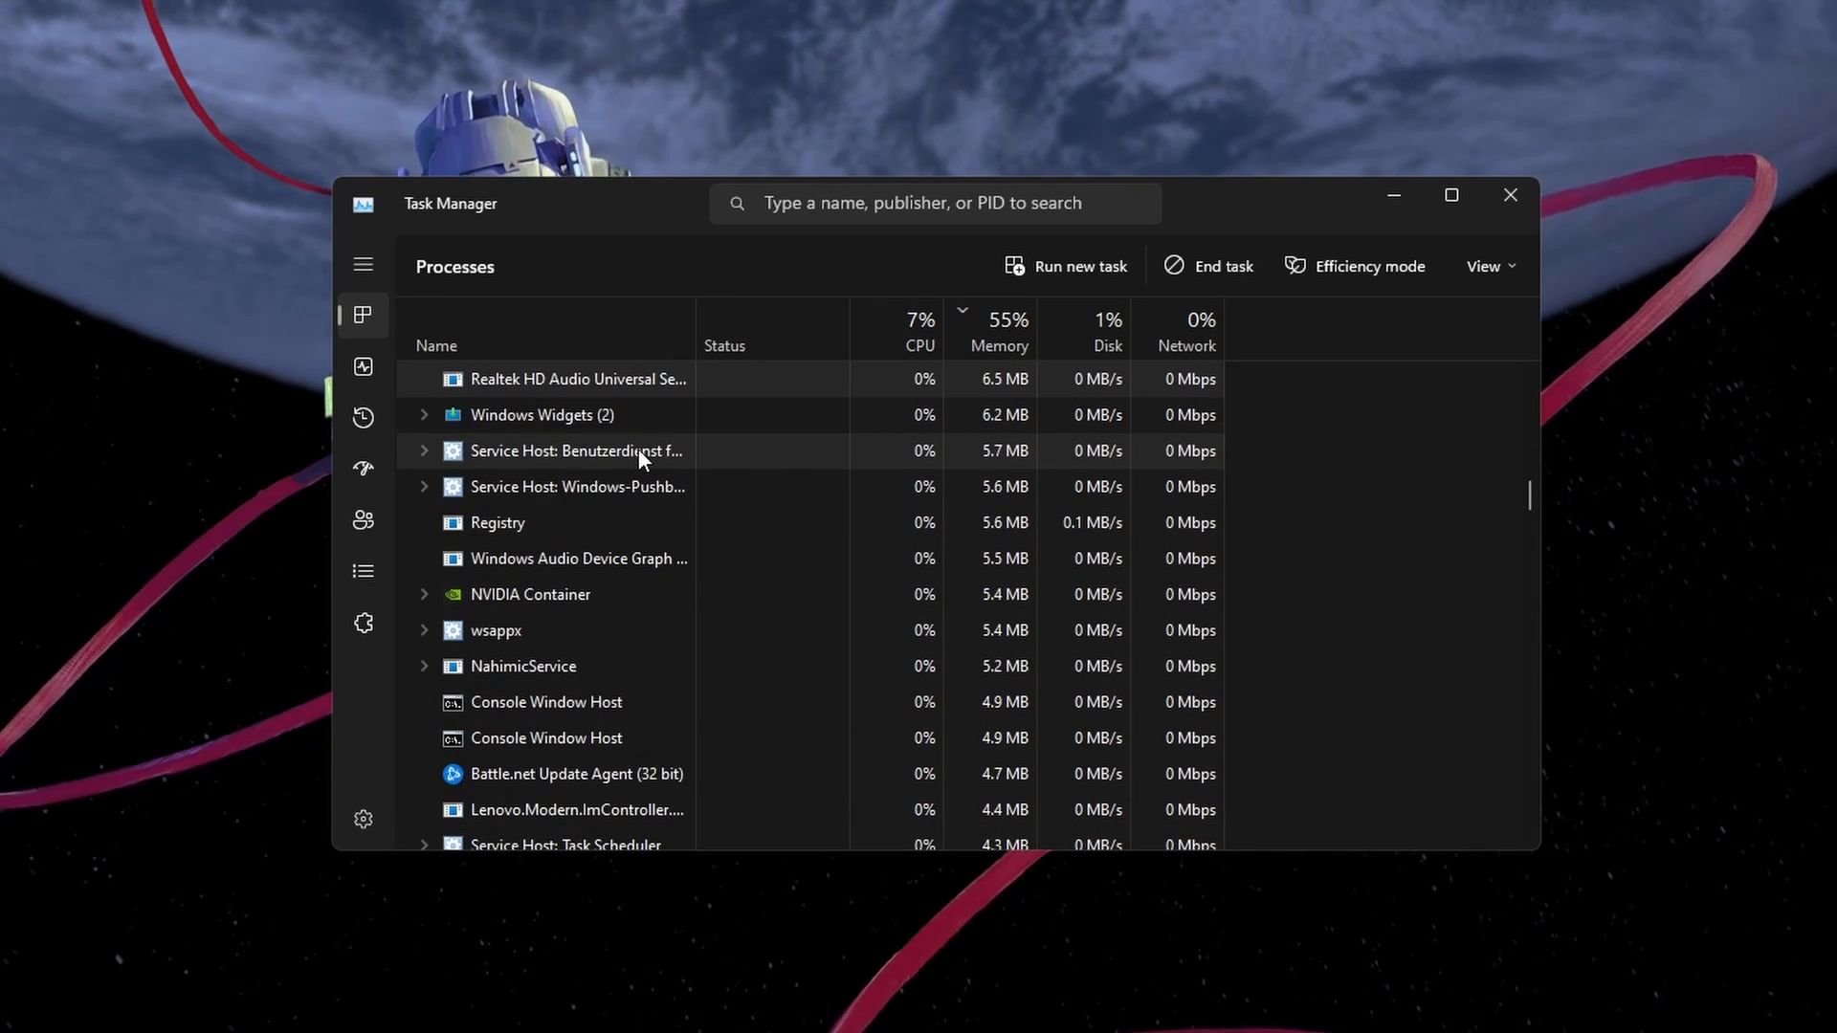
scroll("down", 3)
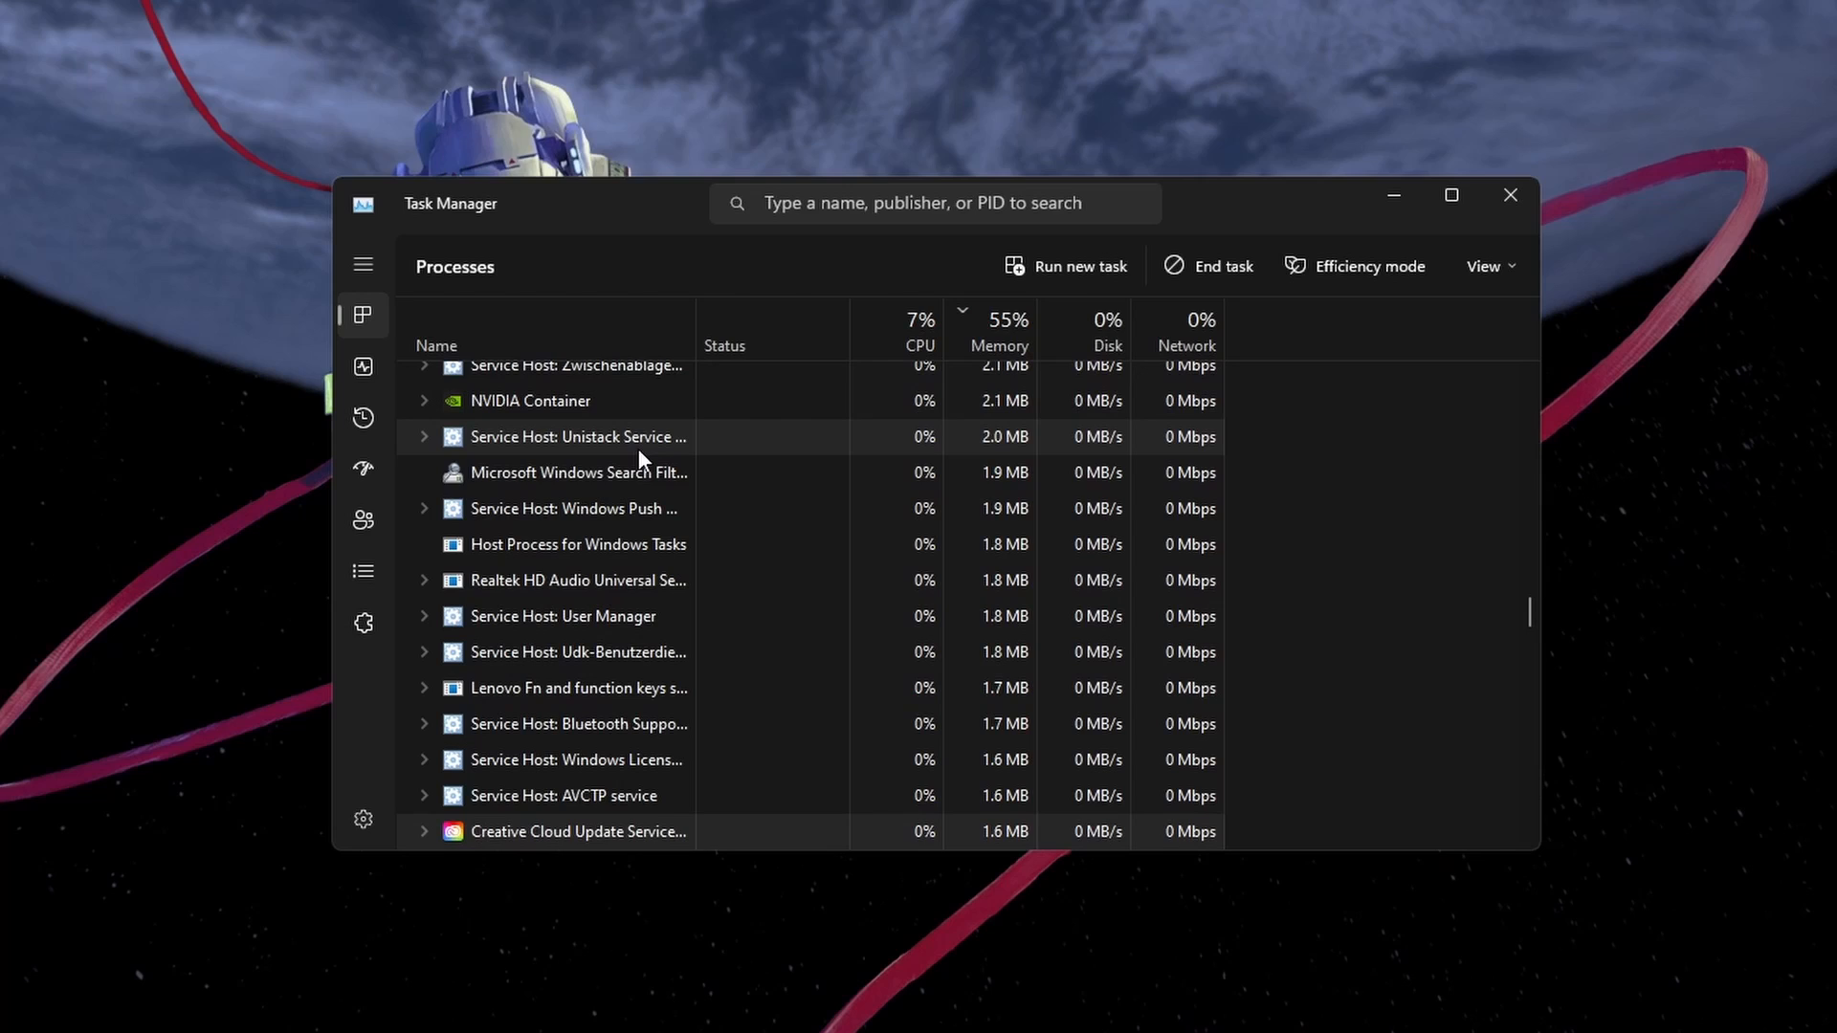
right_click(576, 600)
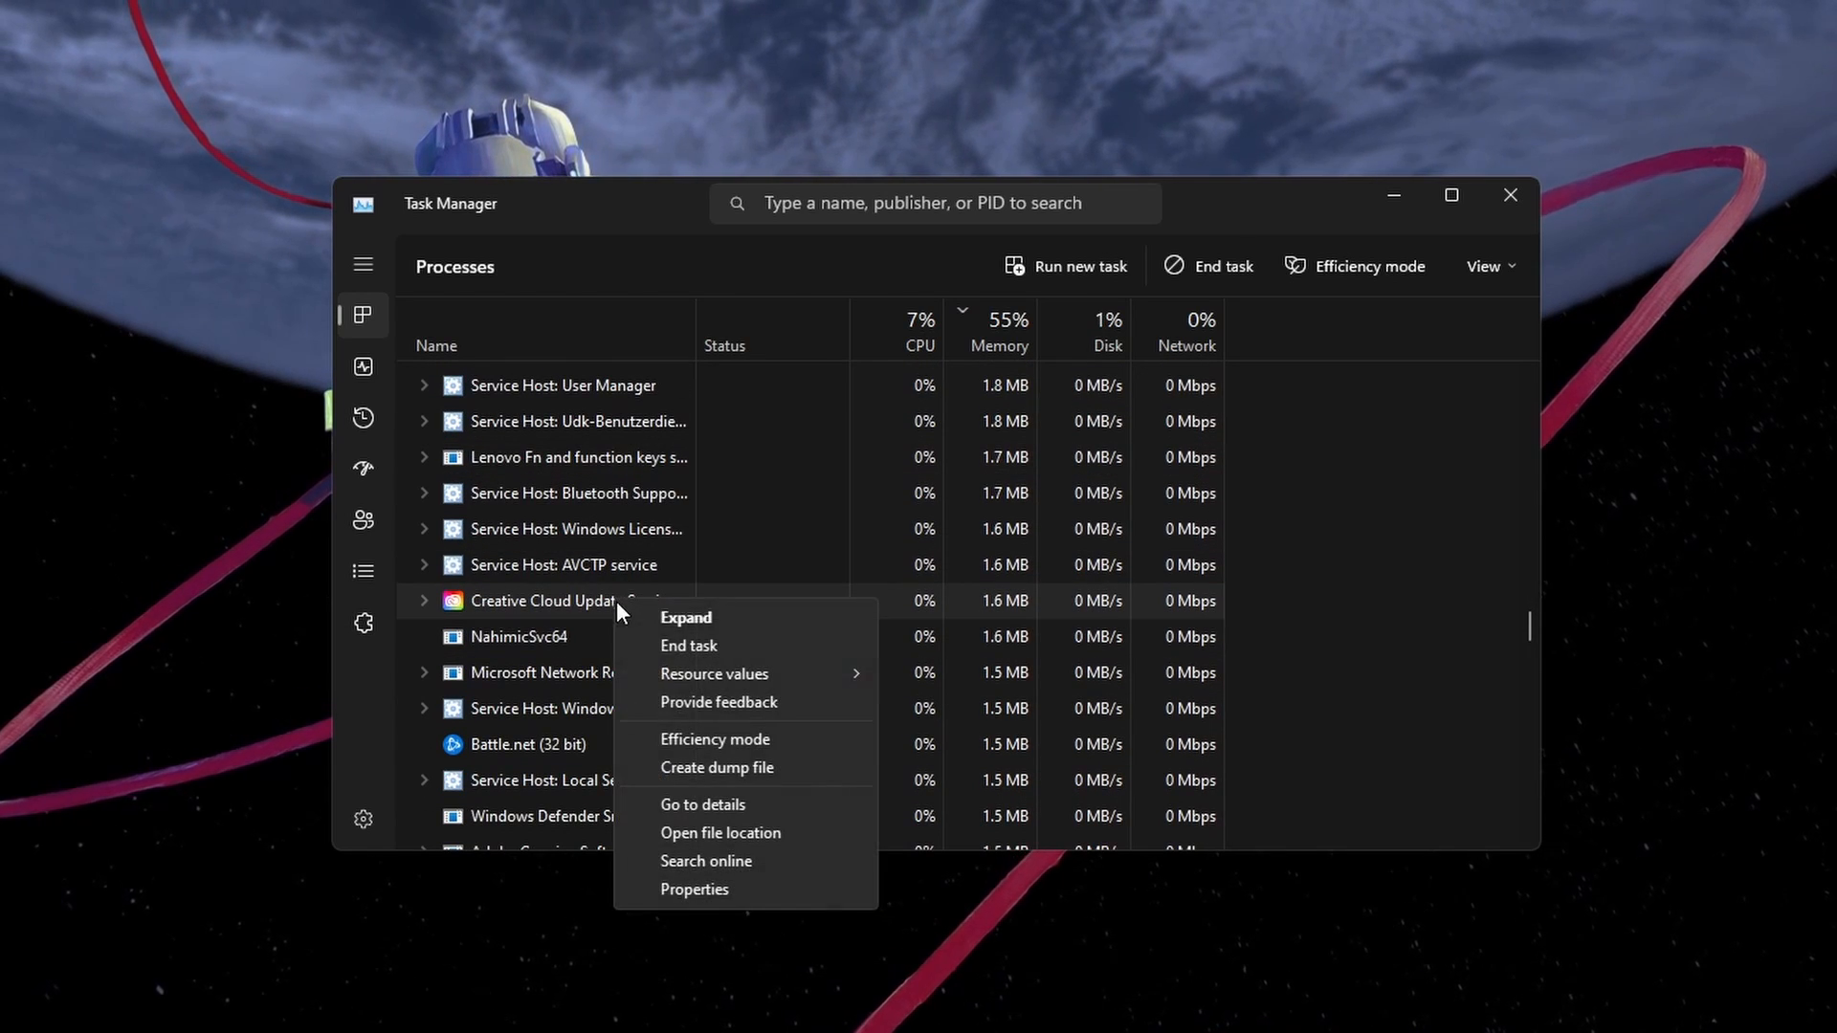
right_click(527, 709)
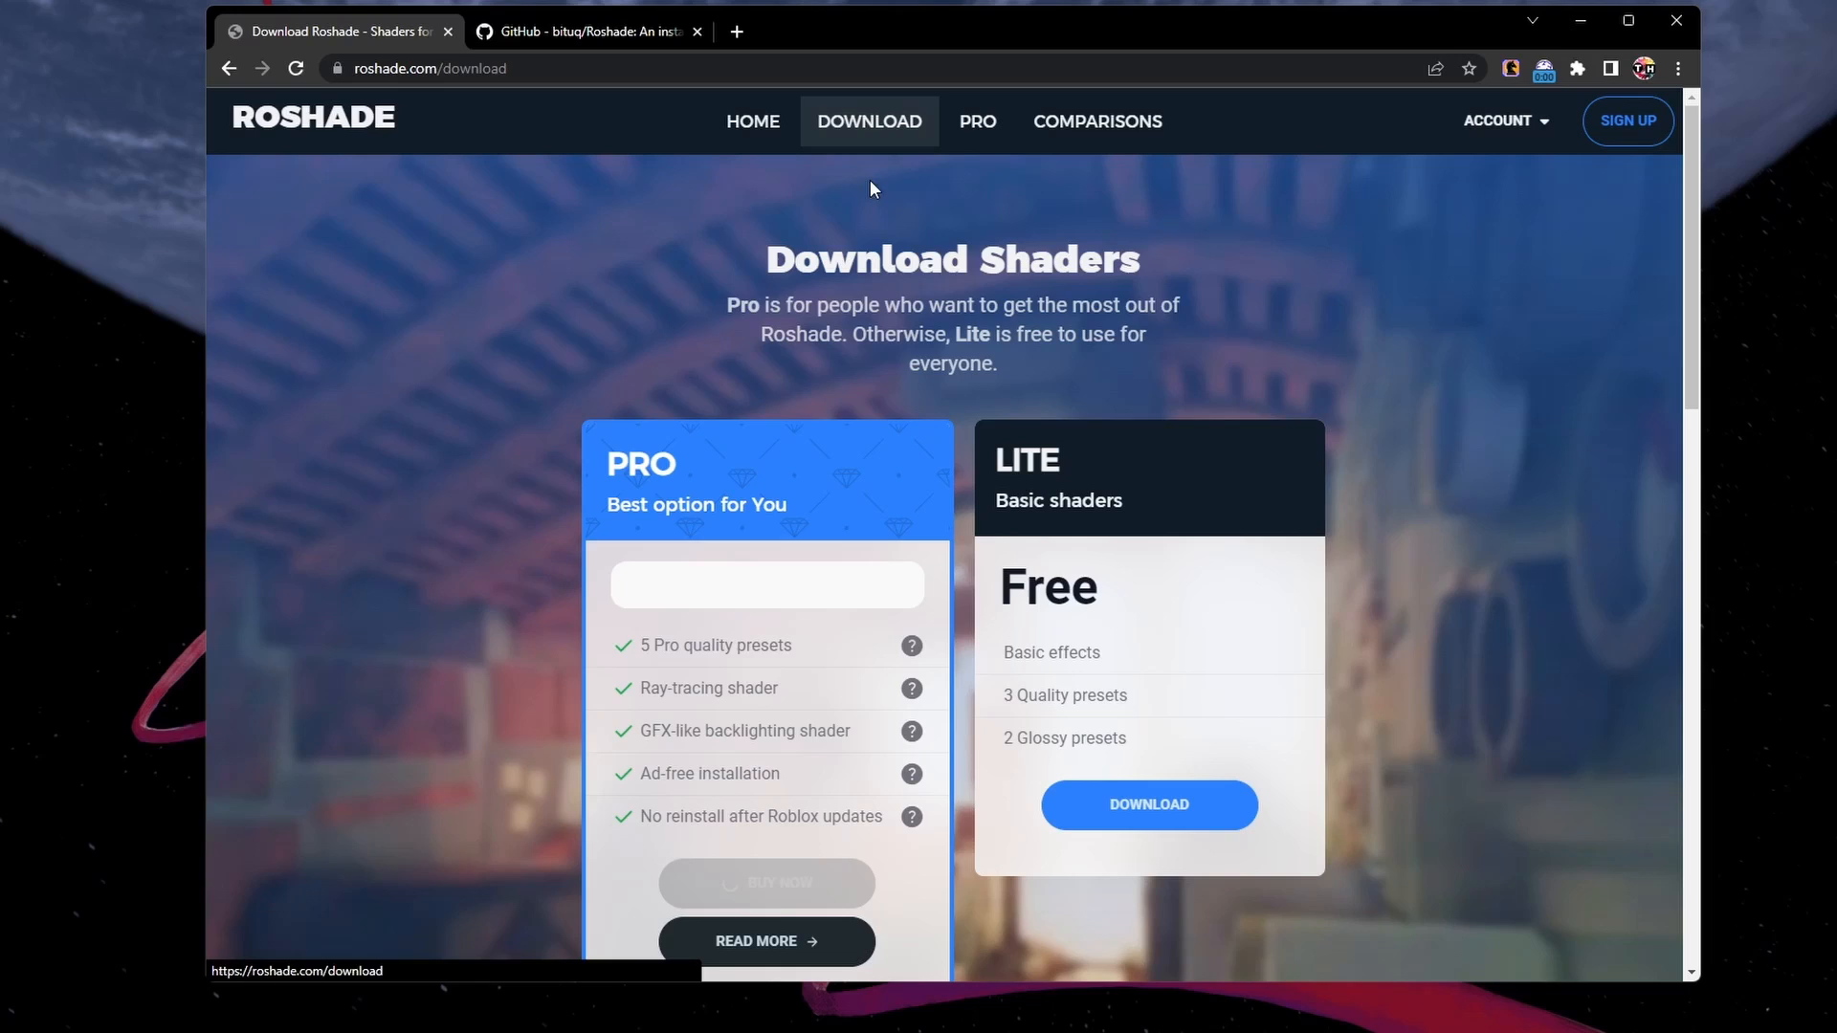
- Download the free Lite Roshade installer, agreeing to the 'Before you continue' terms
left_click(1147, 805)
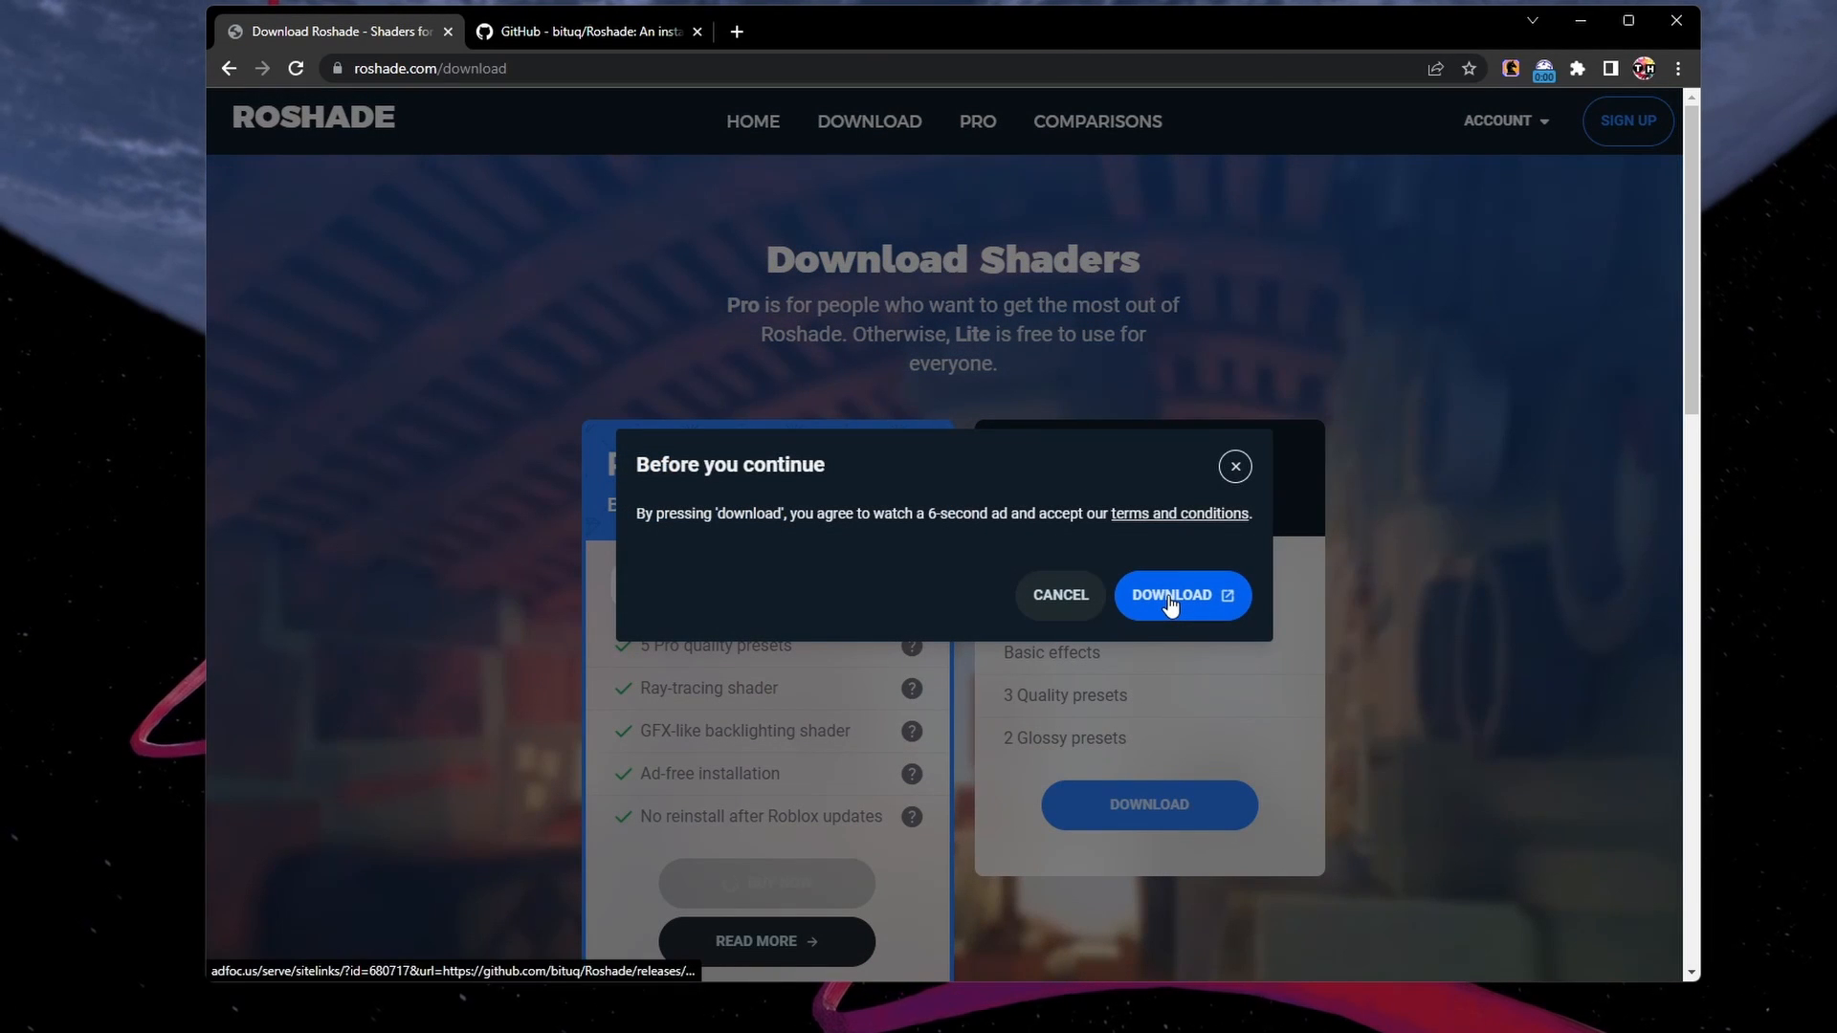
left_click(590, 32)
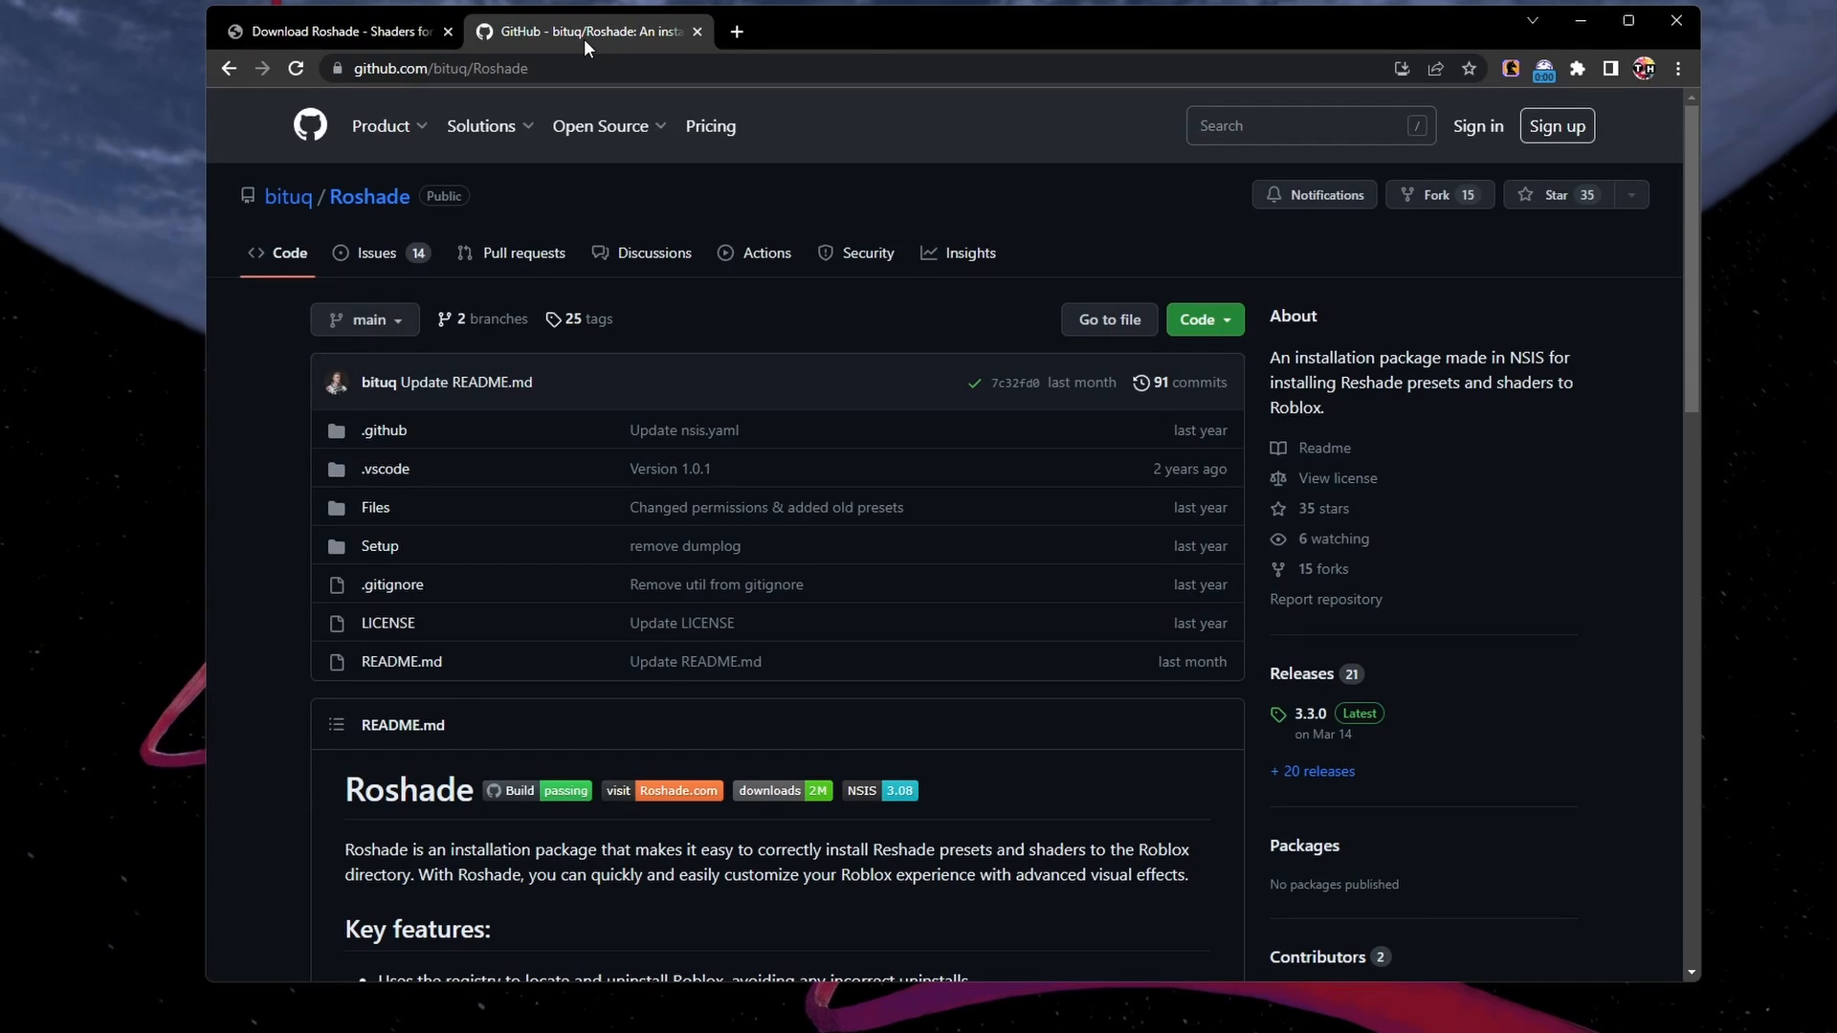
mouse_move(246, 396)
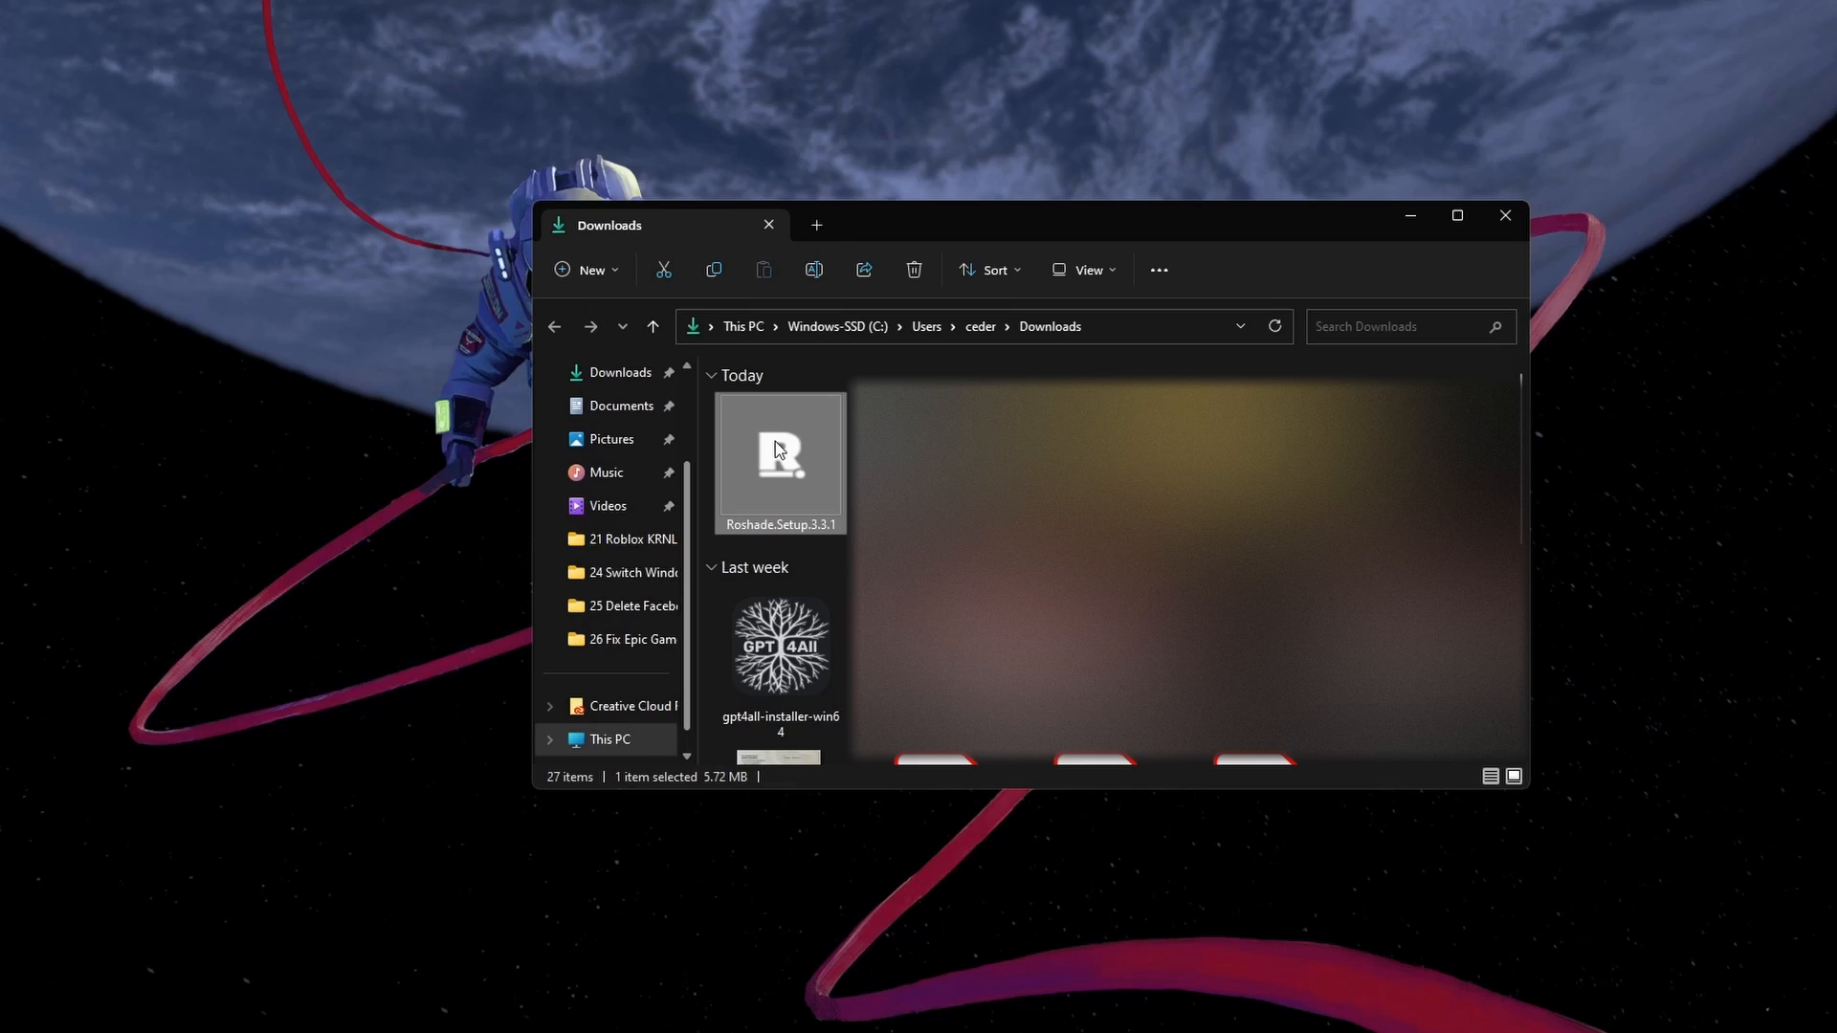
- Run Roshade.Setup.3.3.1 from Downloads and begin the installation
double_click(778, 457)
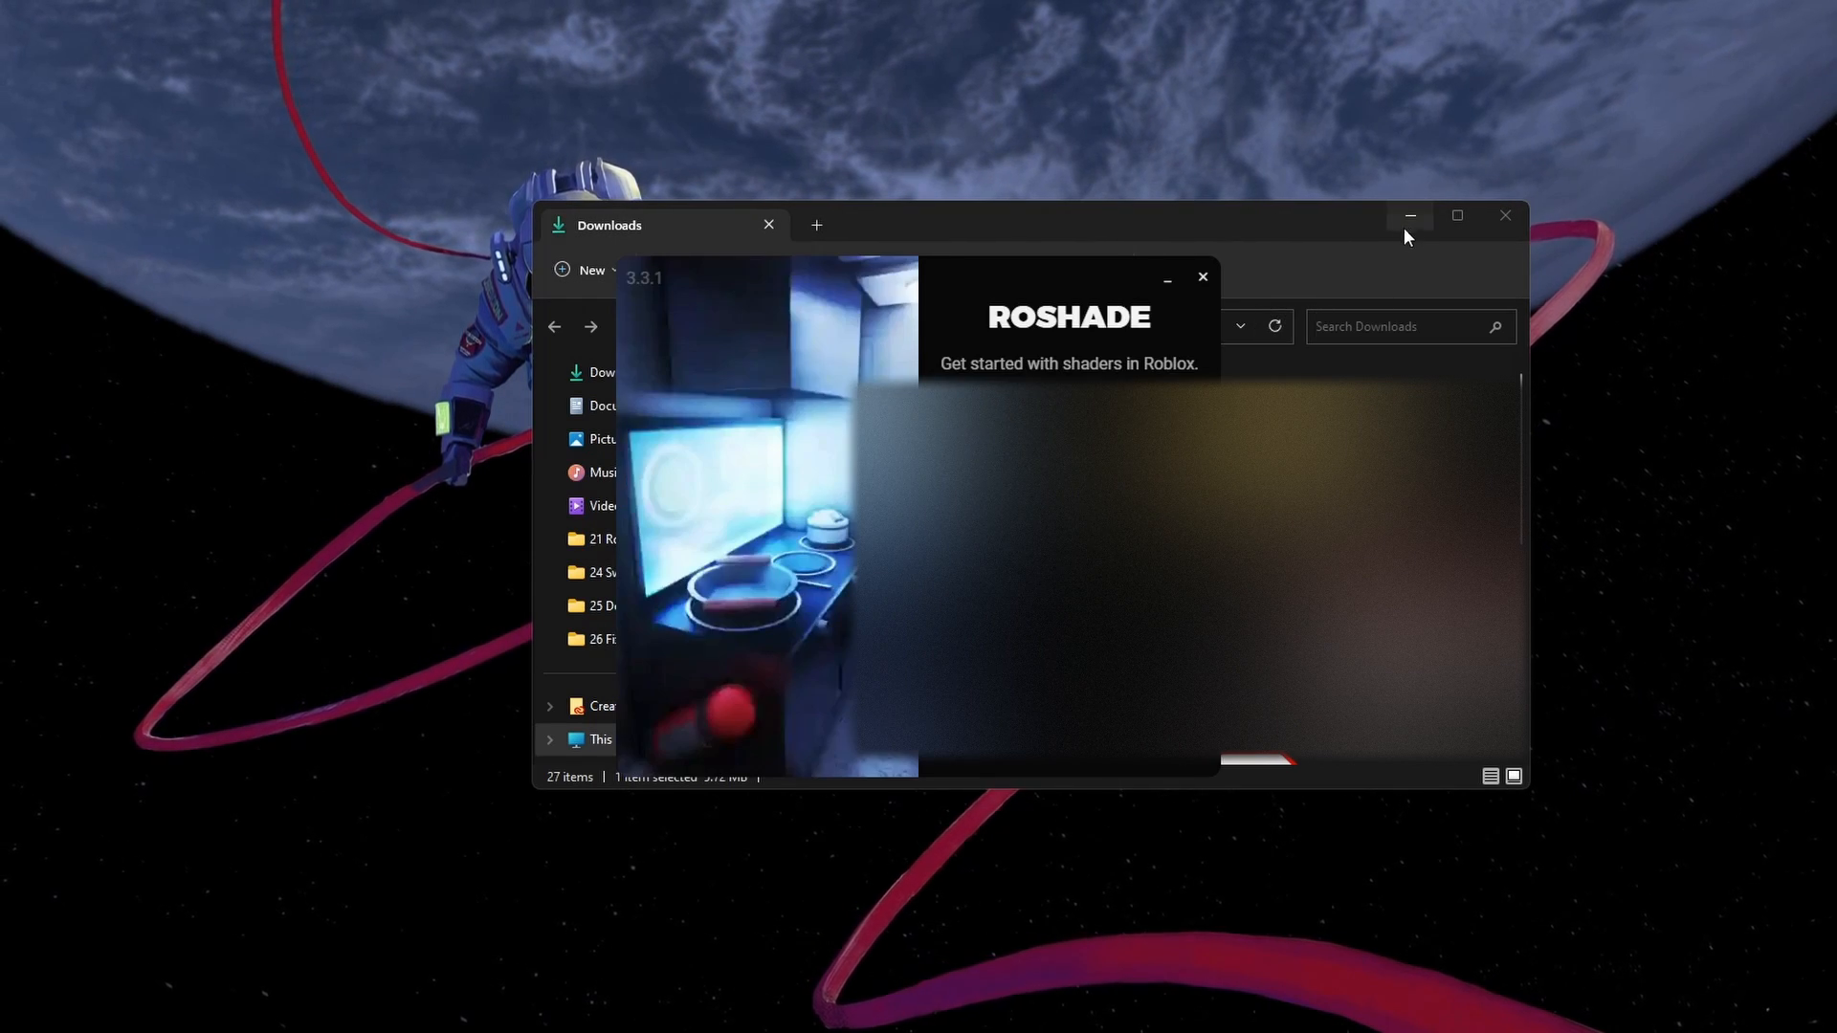
left_click(1410, 215)
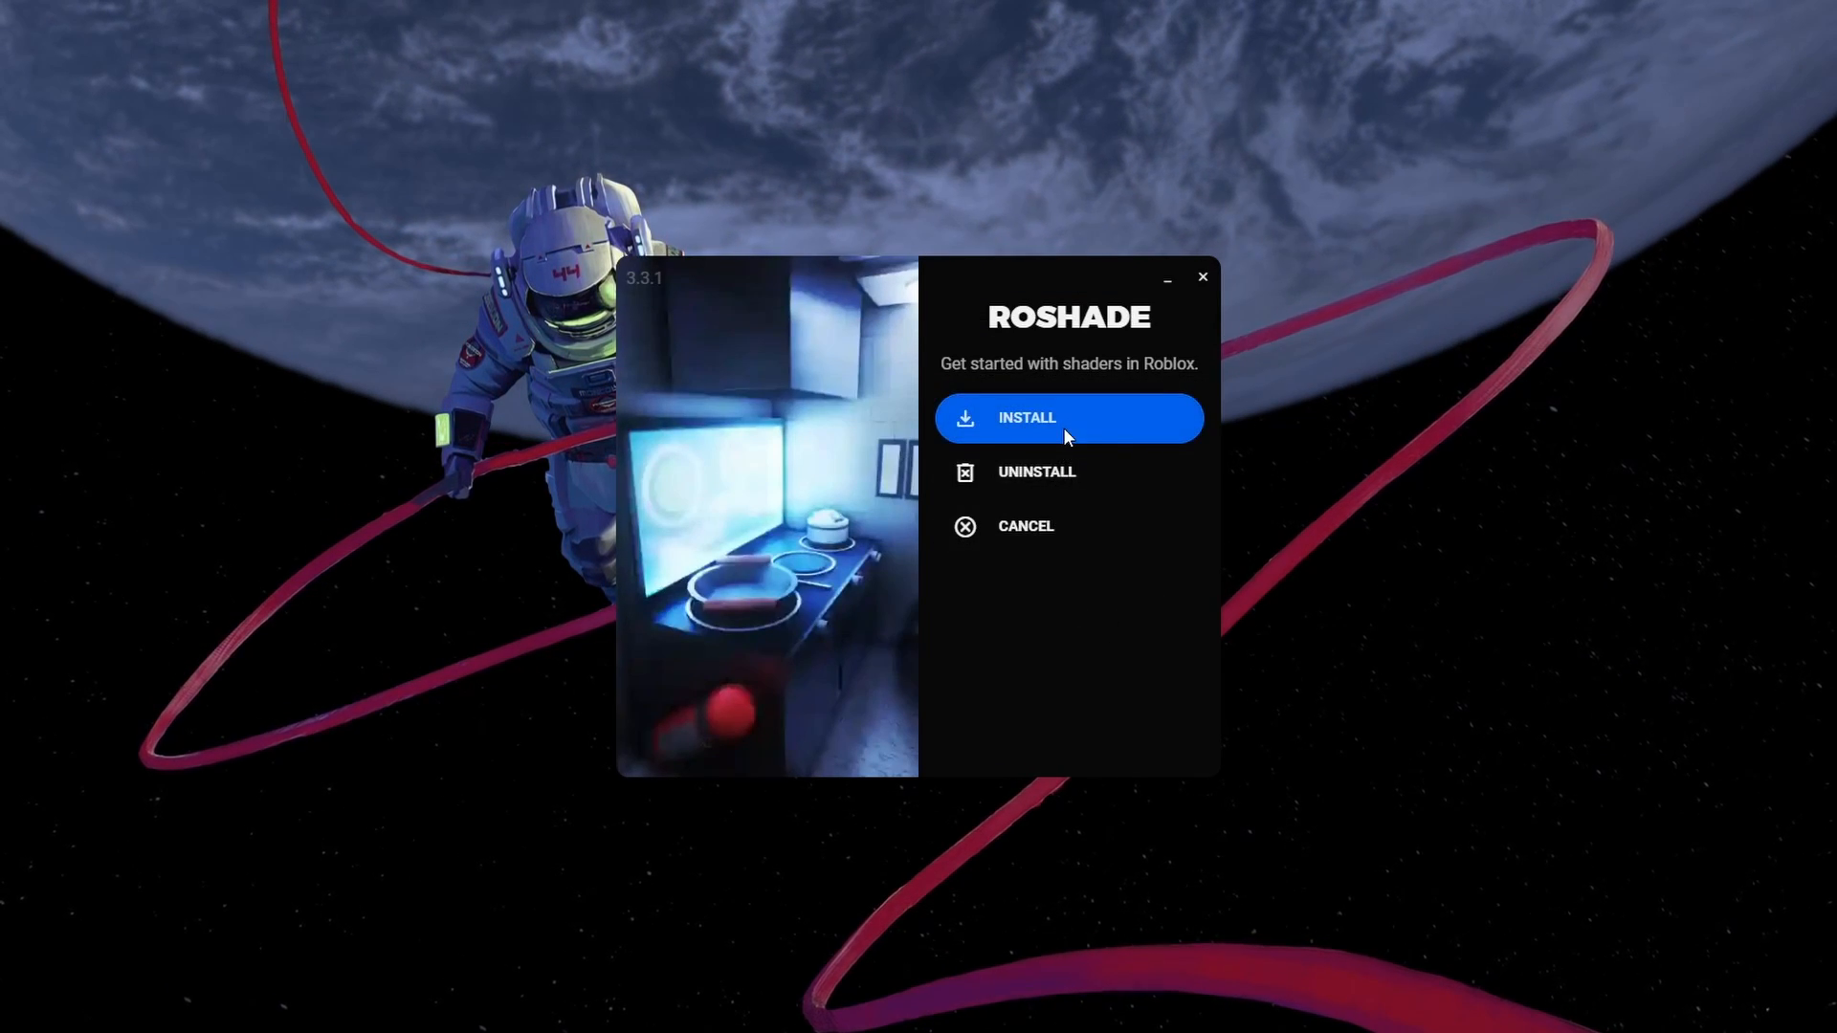
left_click(1027, 418)
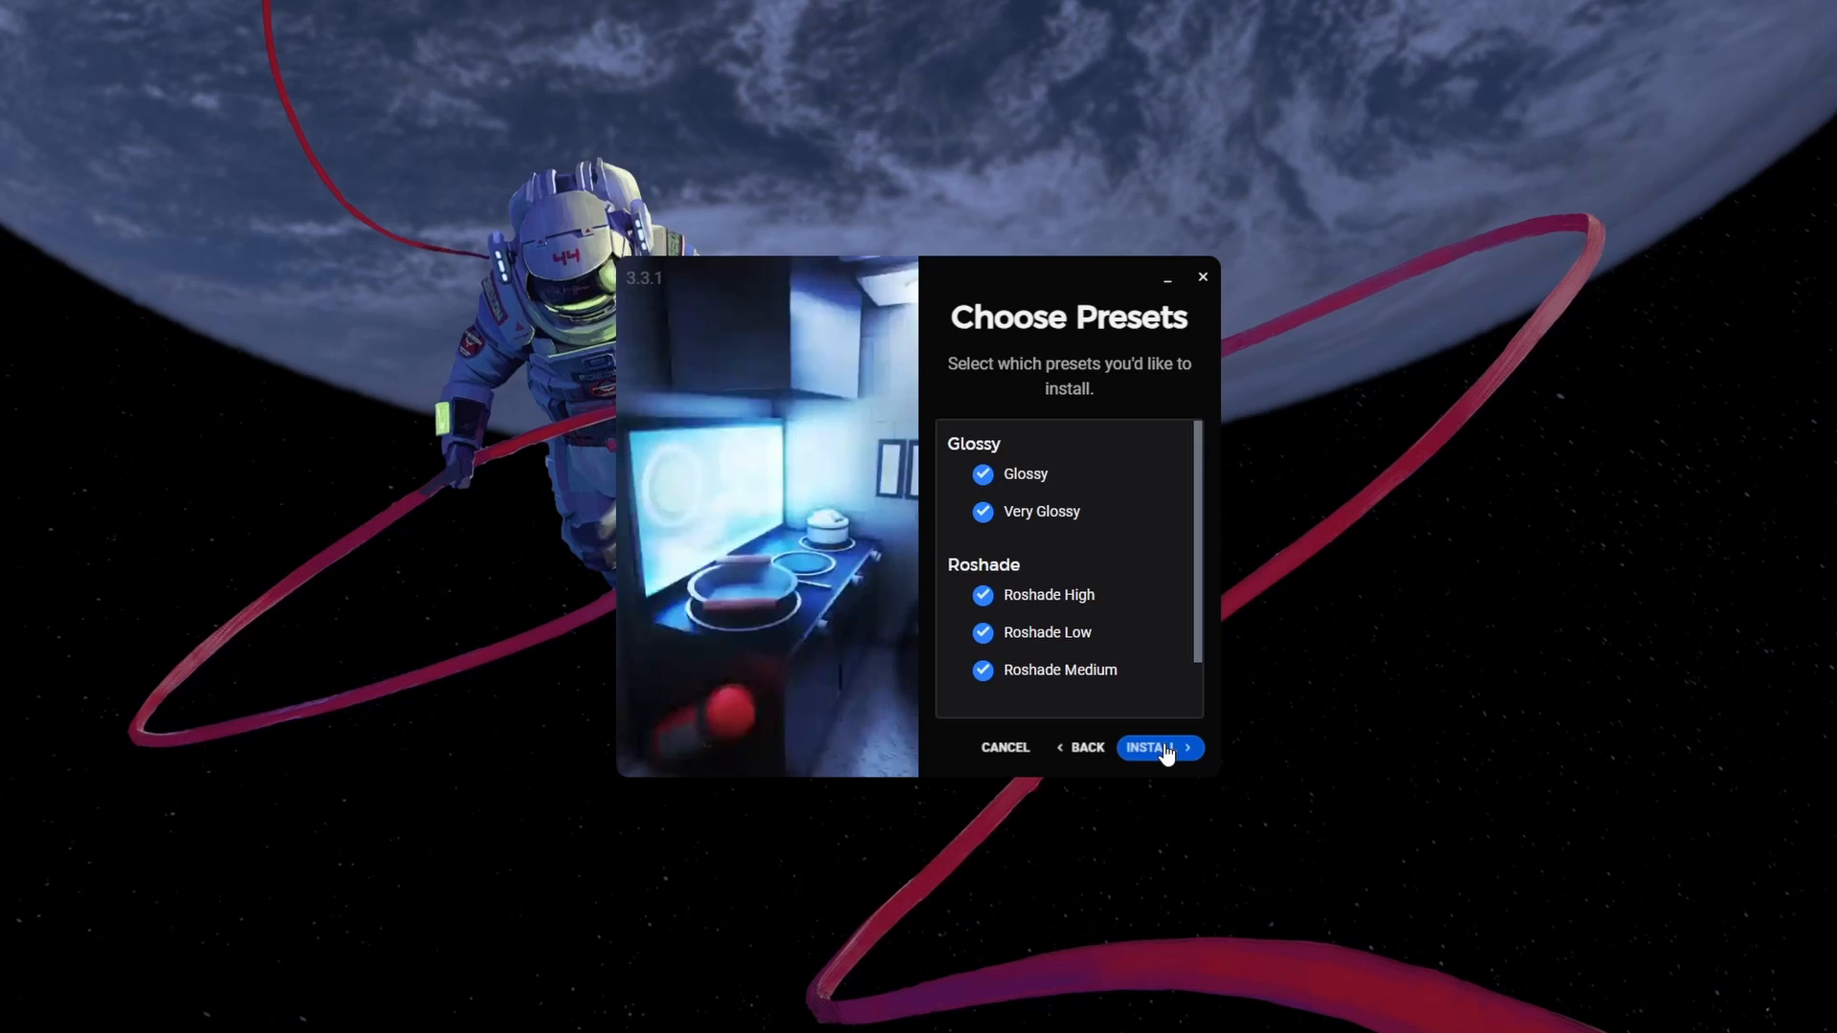
- Install Roshade with the checked shader presets and close the Finished window
left_click(1150, 747)
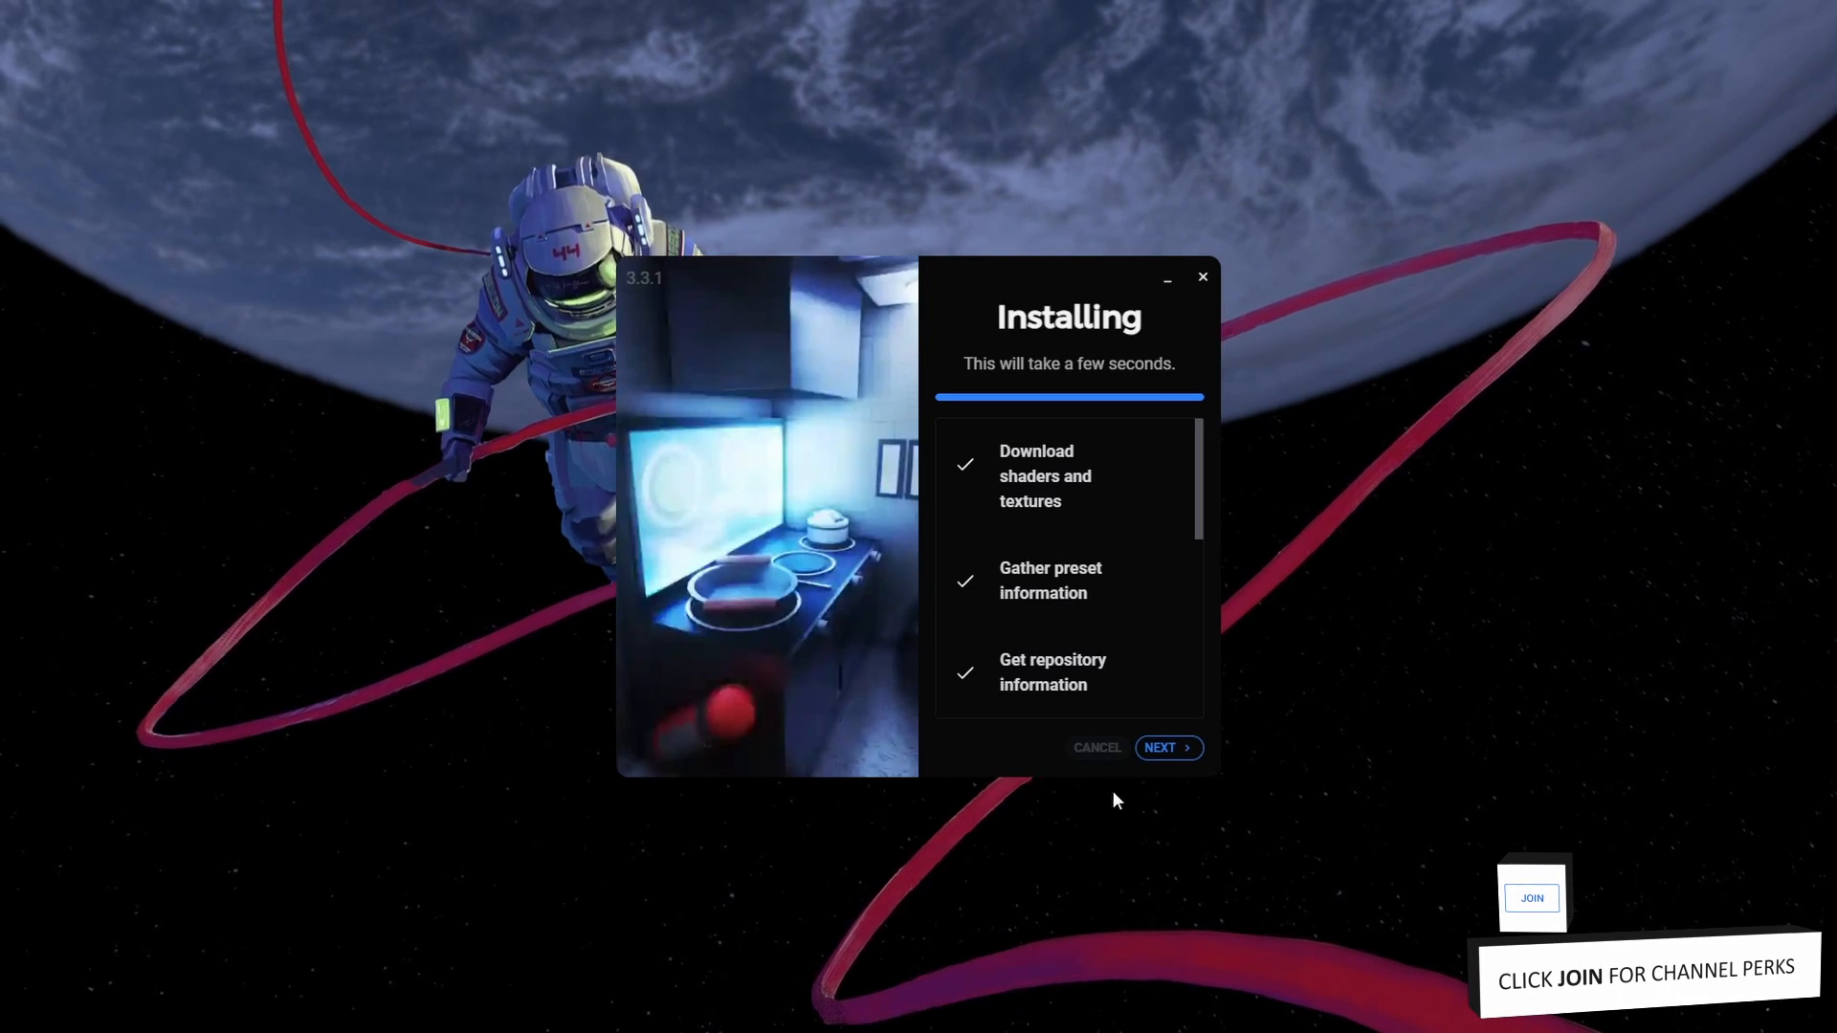
left_click(1167, 747)
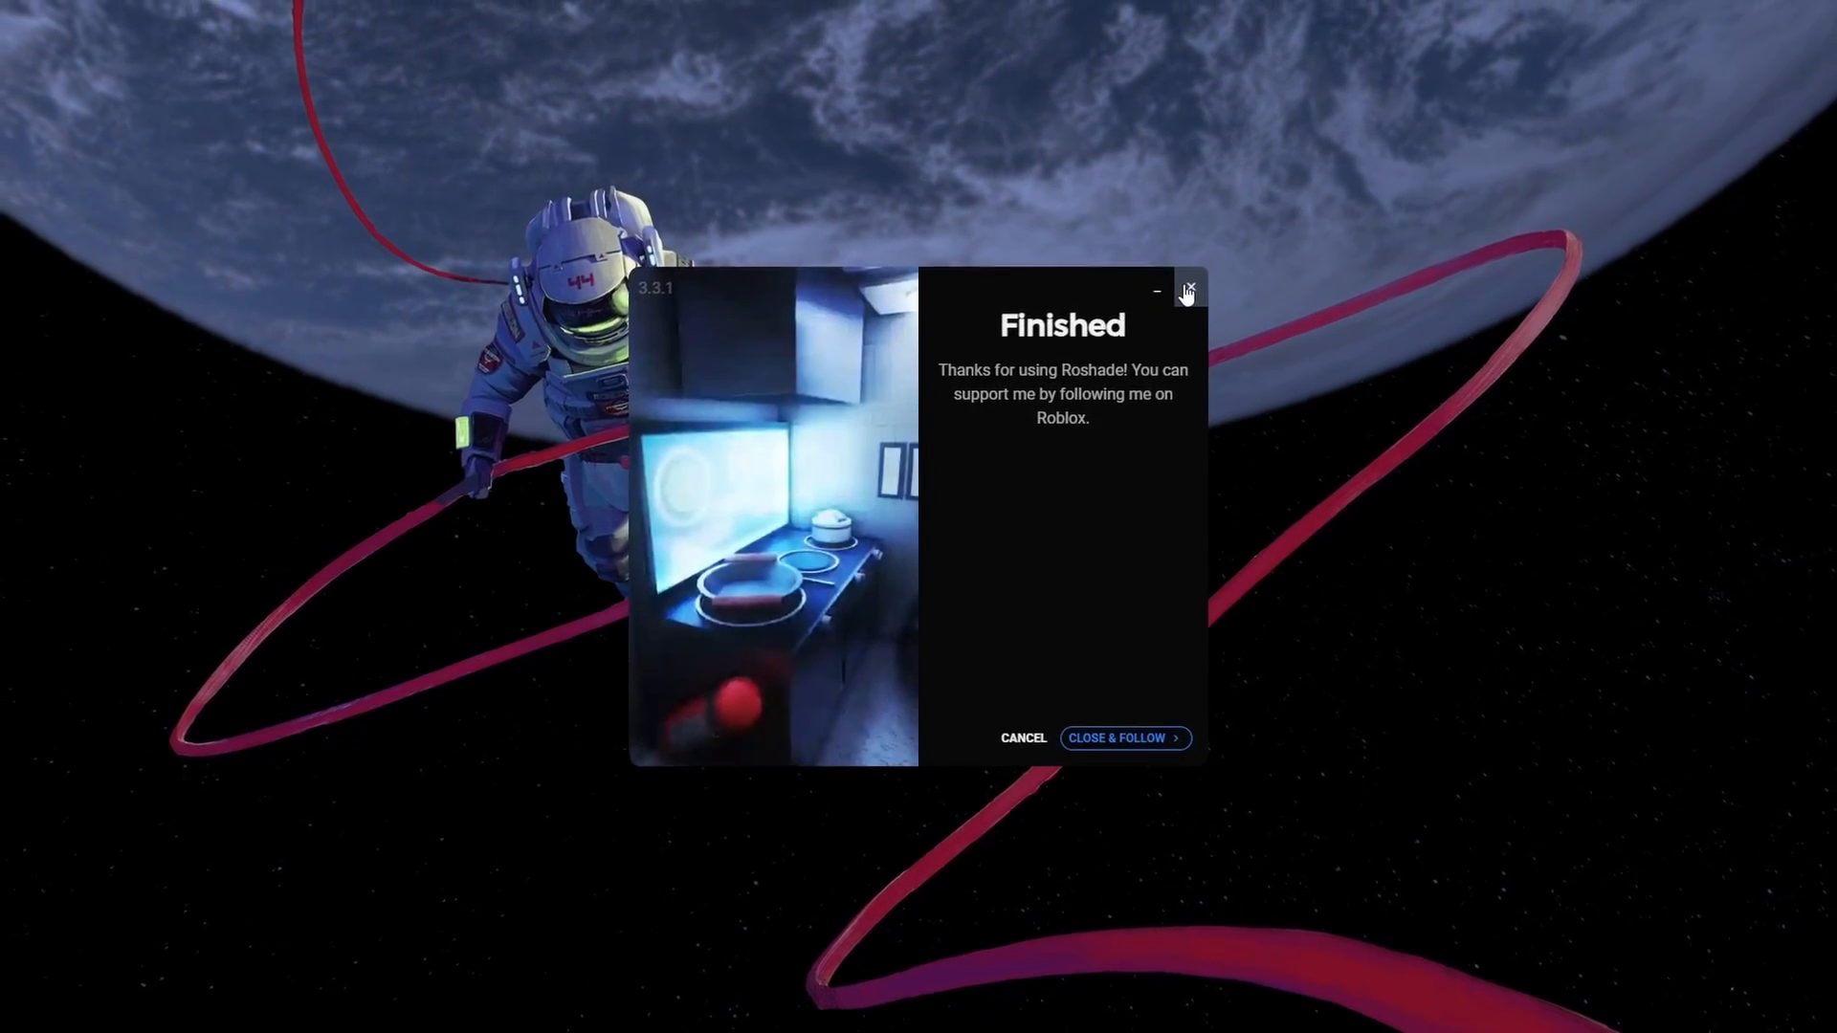
left_click(1187, 291)
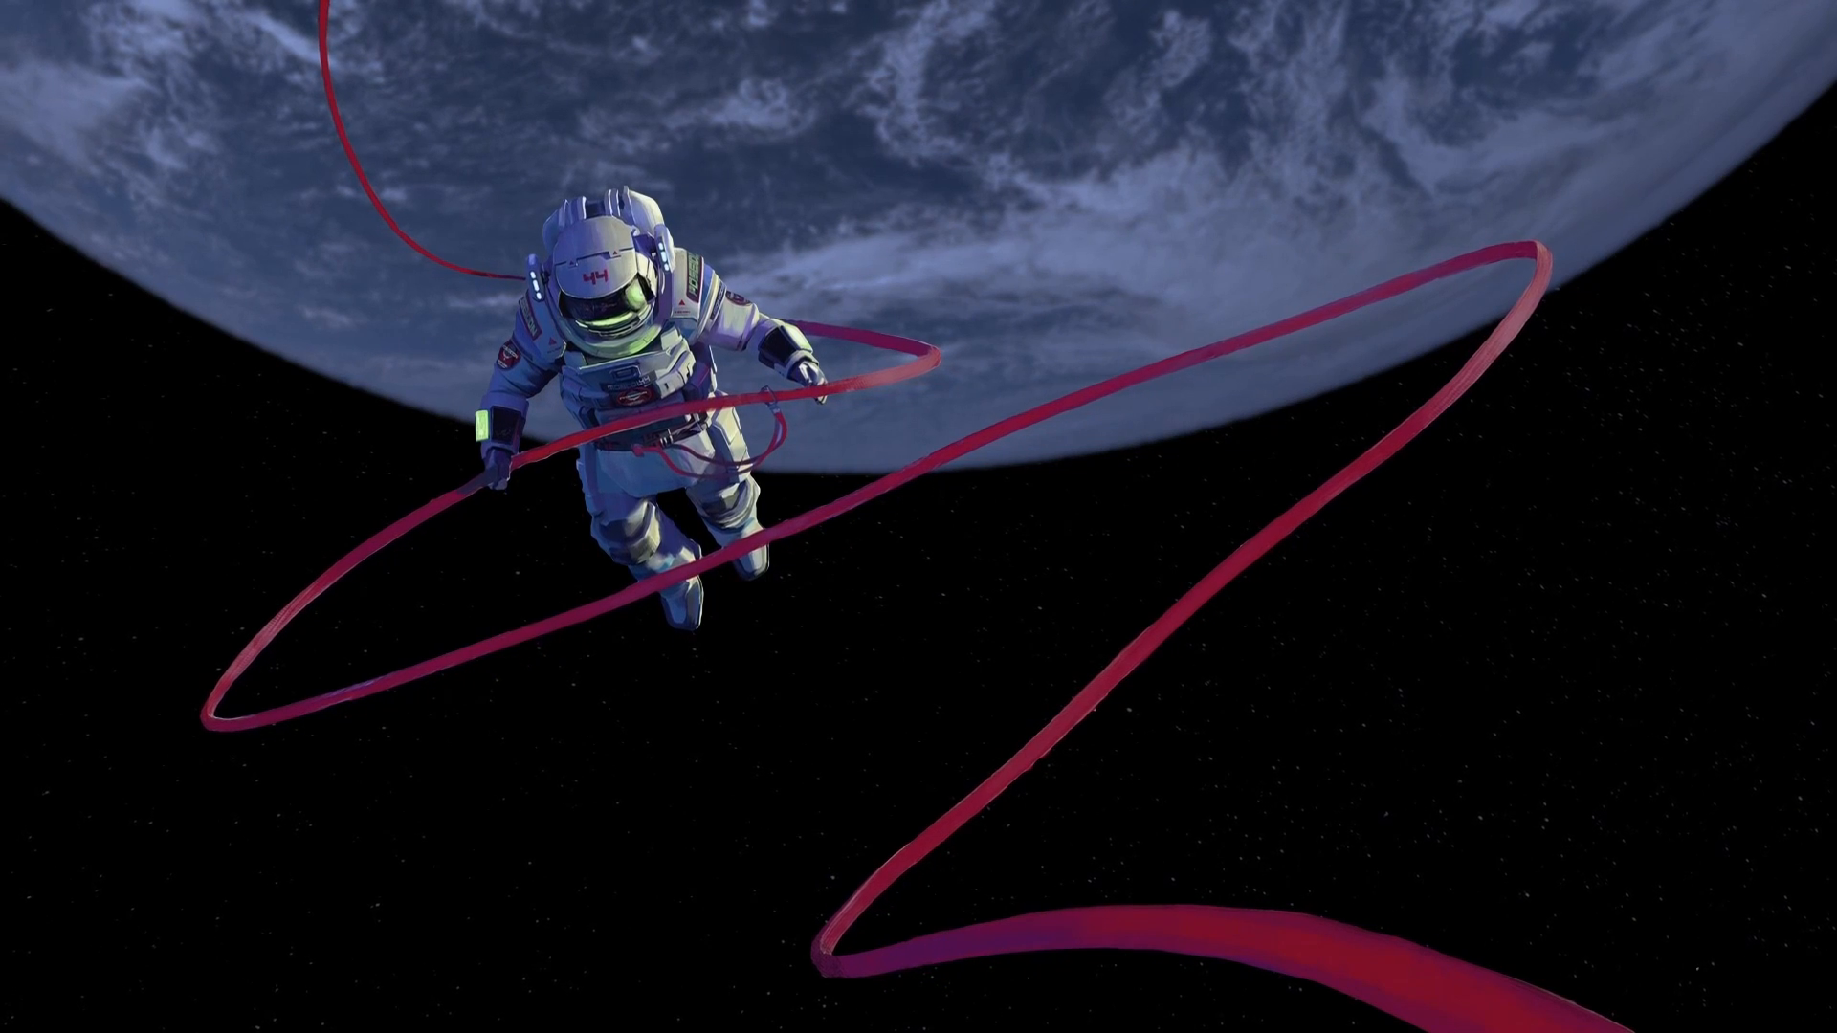
- Search Start for 'roblox' and open the Roblox Player shortcut's file location
type("roblox Player")
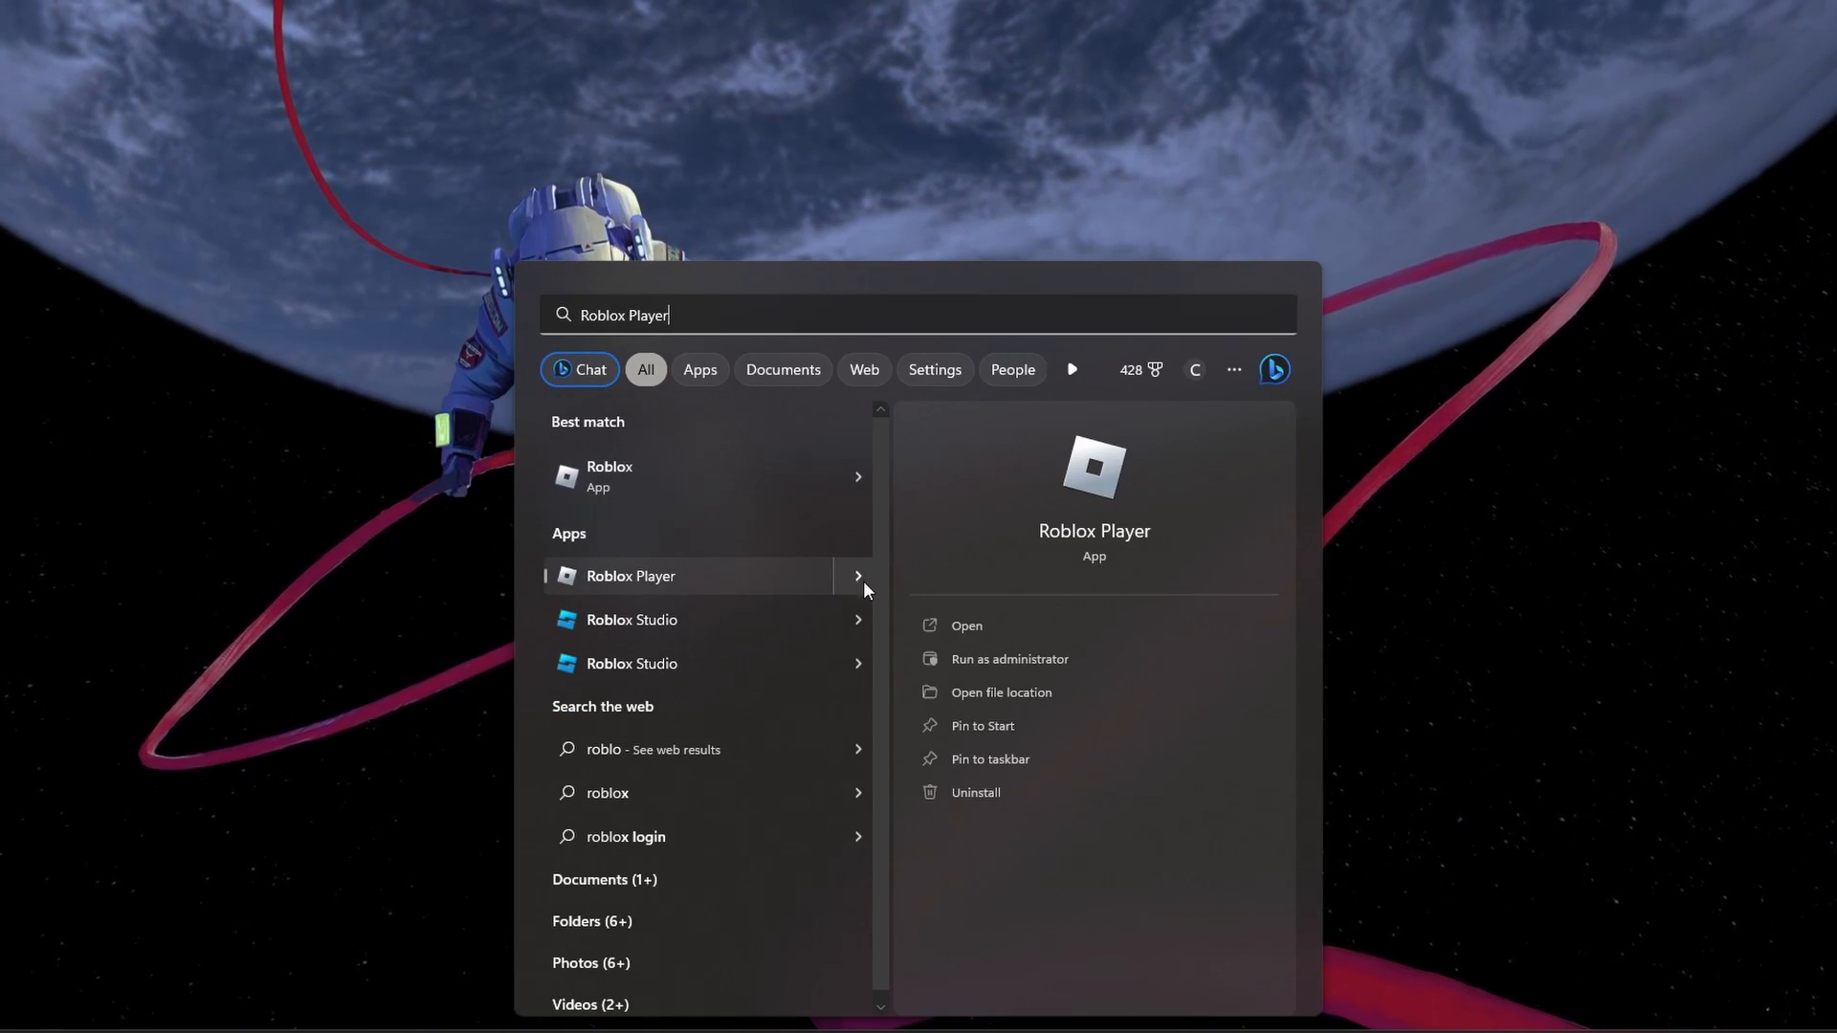
left_click(1001, 693)
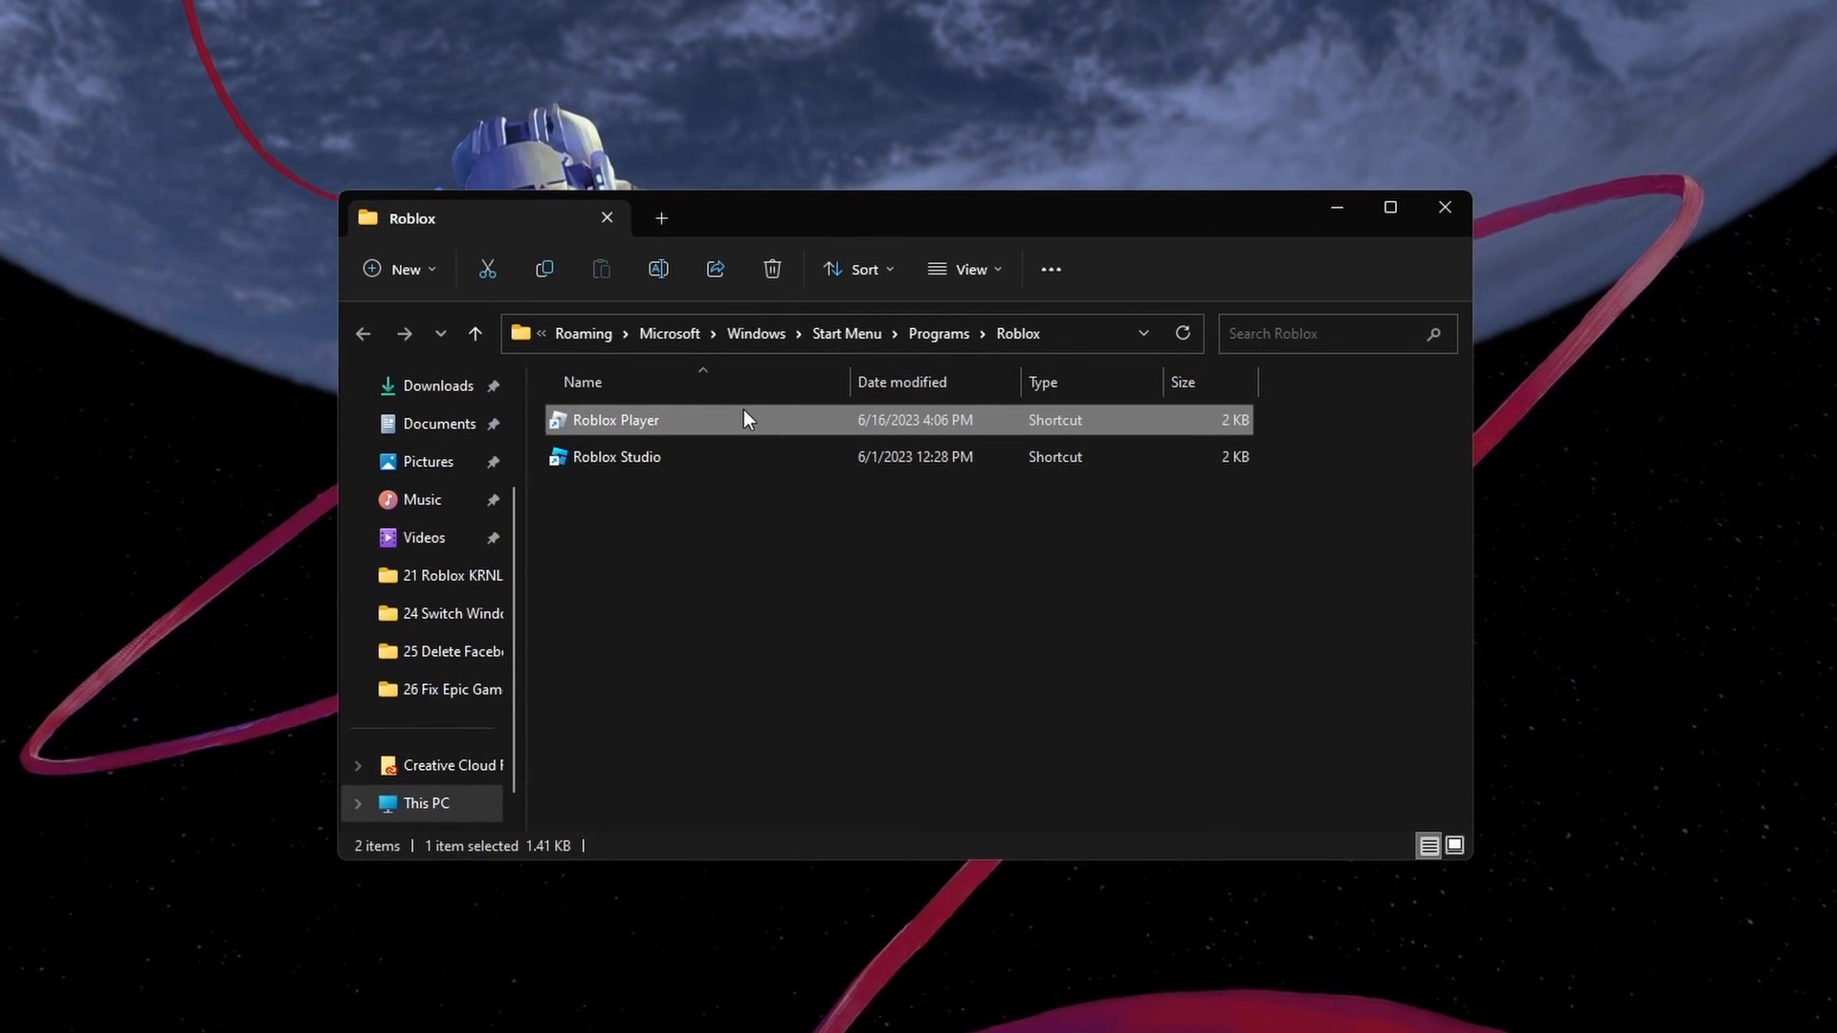
- Follow the Roblox Player shortcut to its version folder and show RobloxPlayerLauncher's Properties
right_click(615, 419)
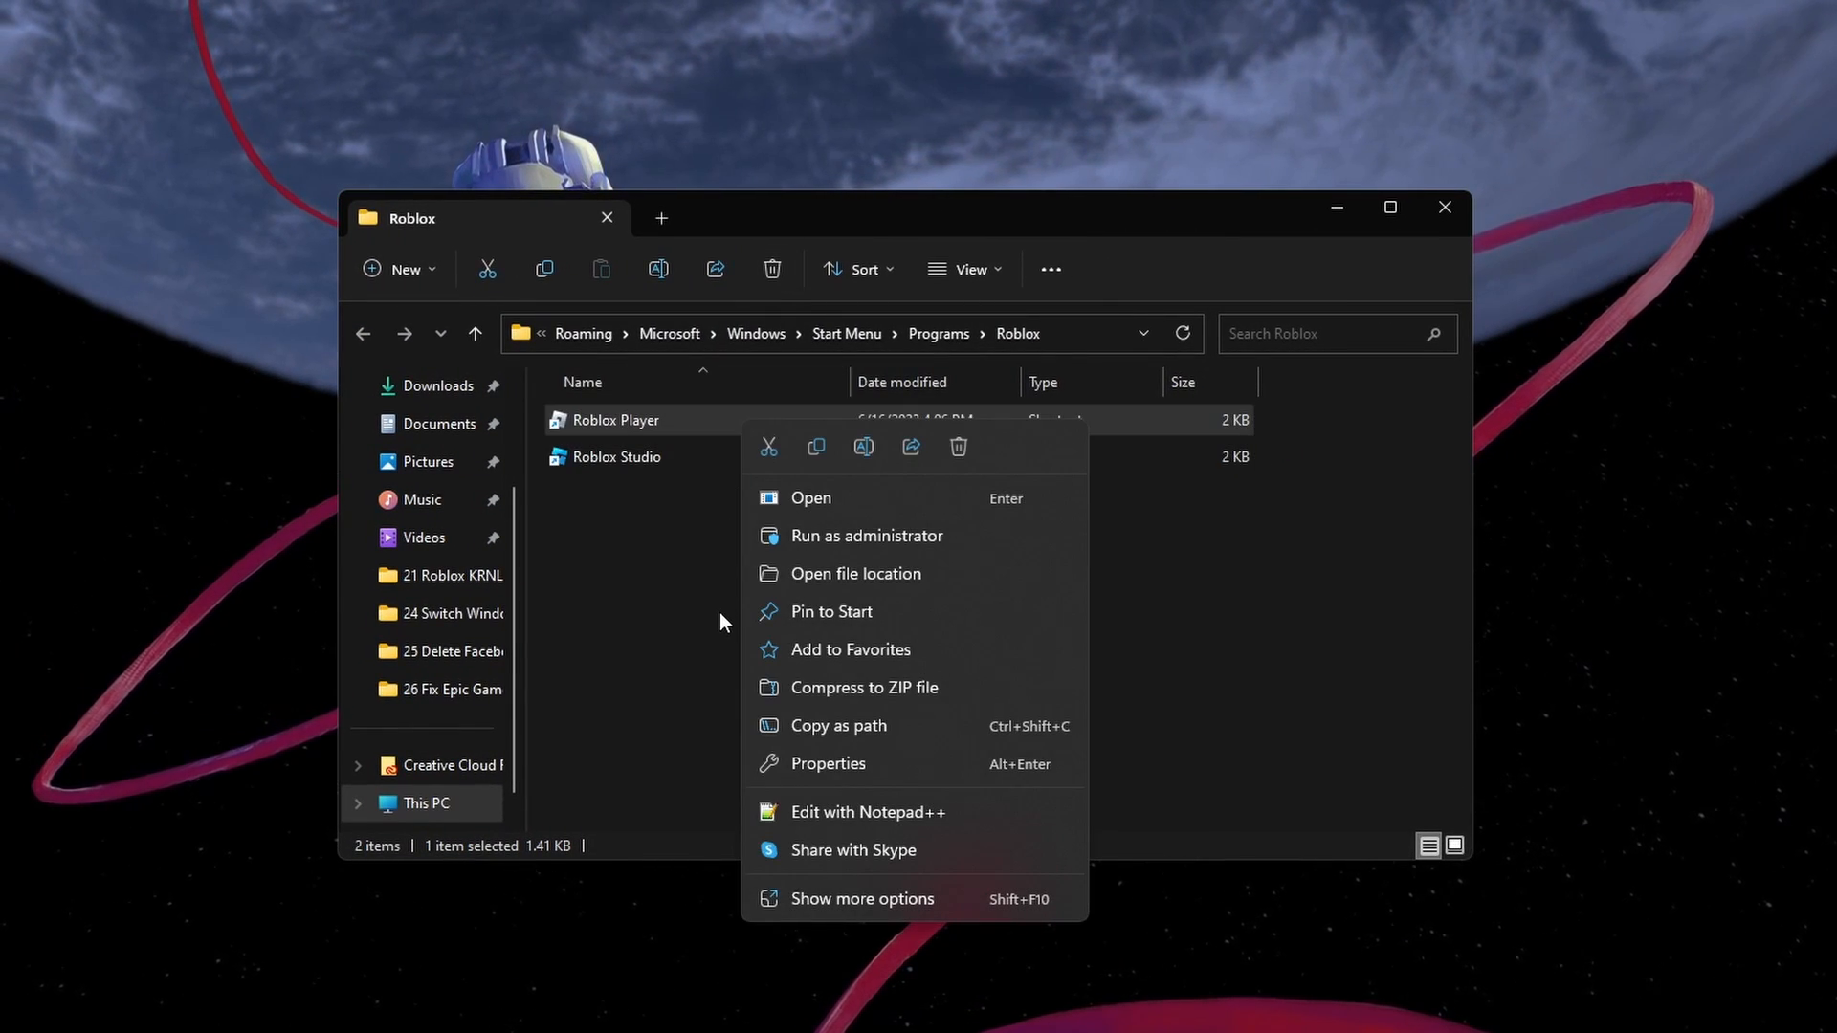
left_click(856, 574)
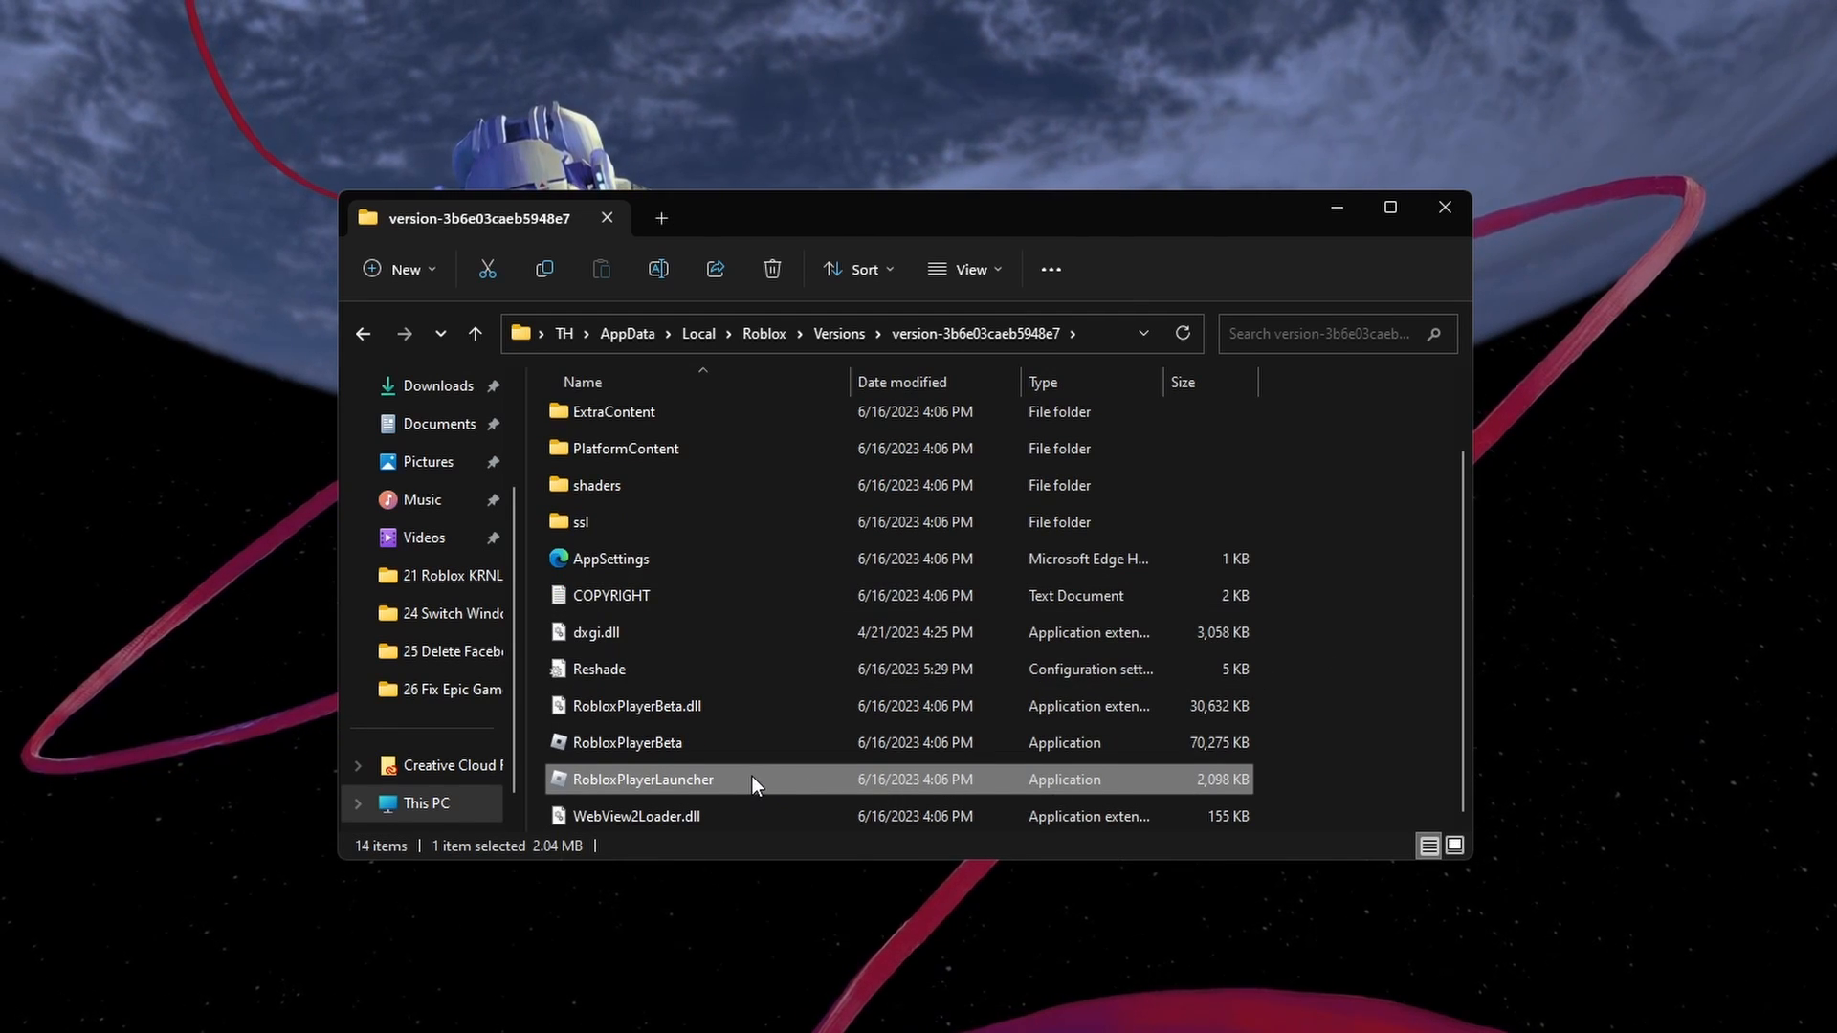
right_click(642, 778)
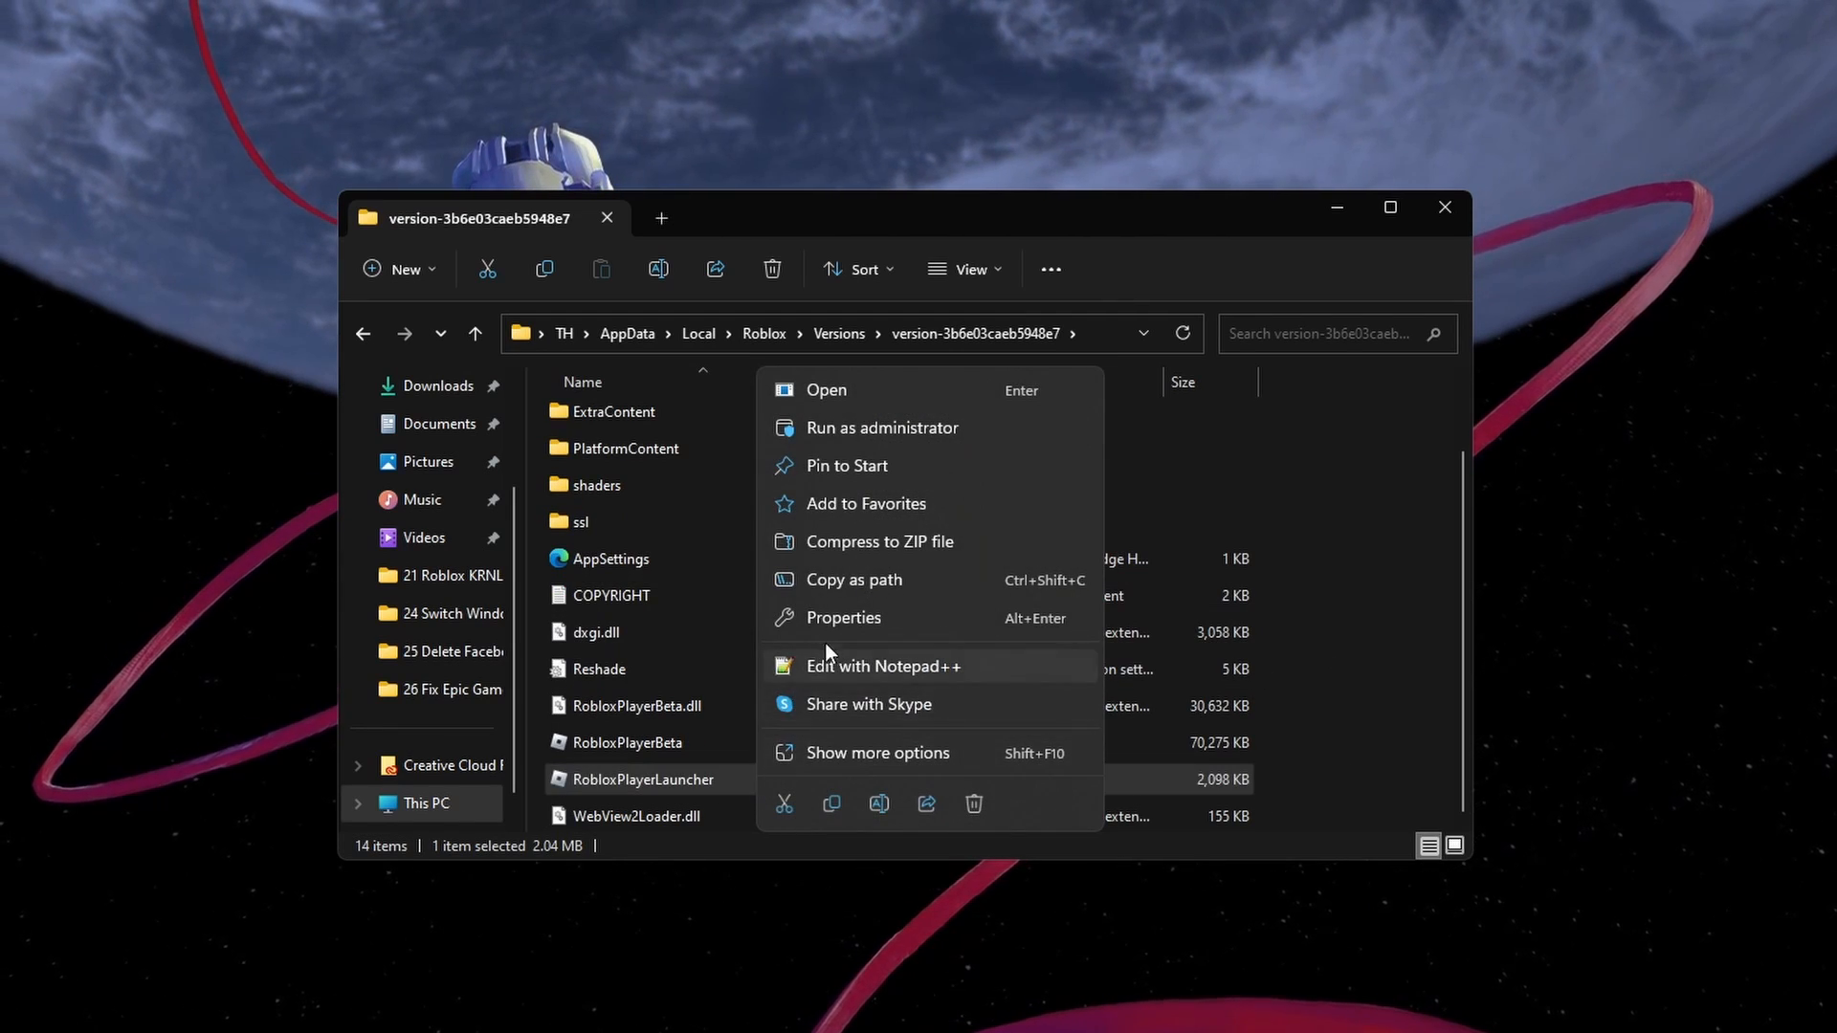
left_click(842, 617)
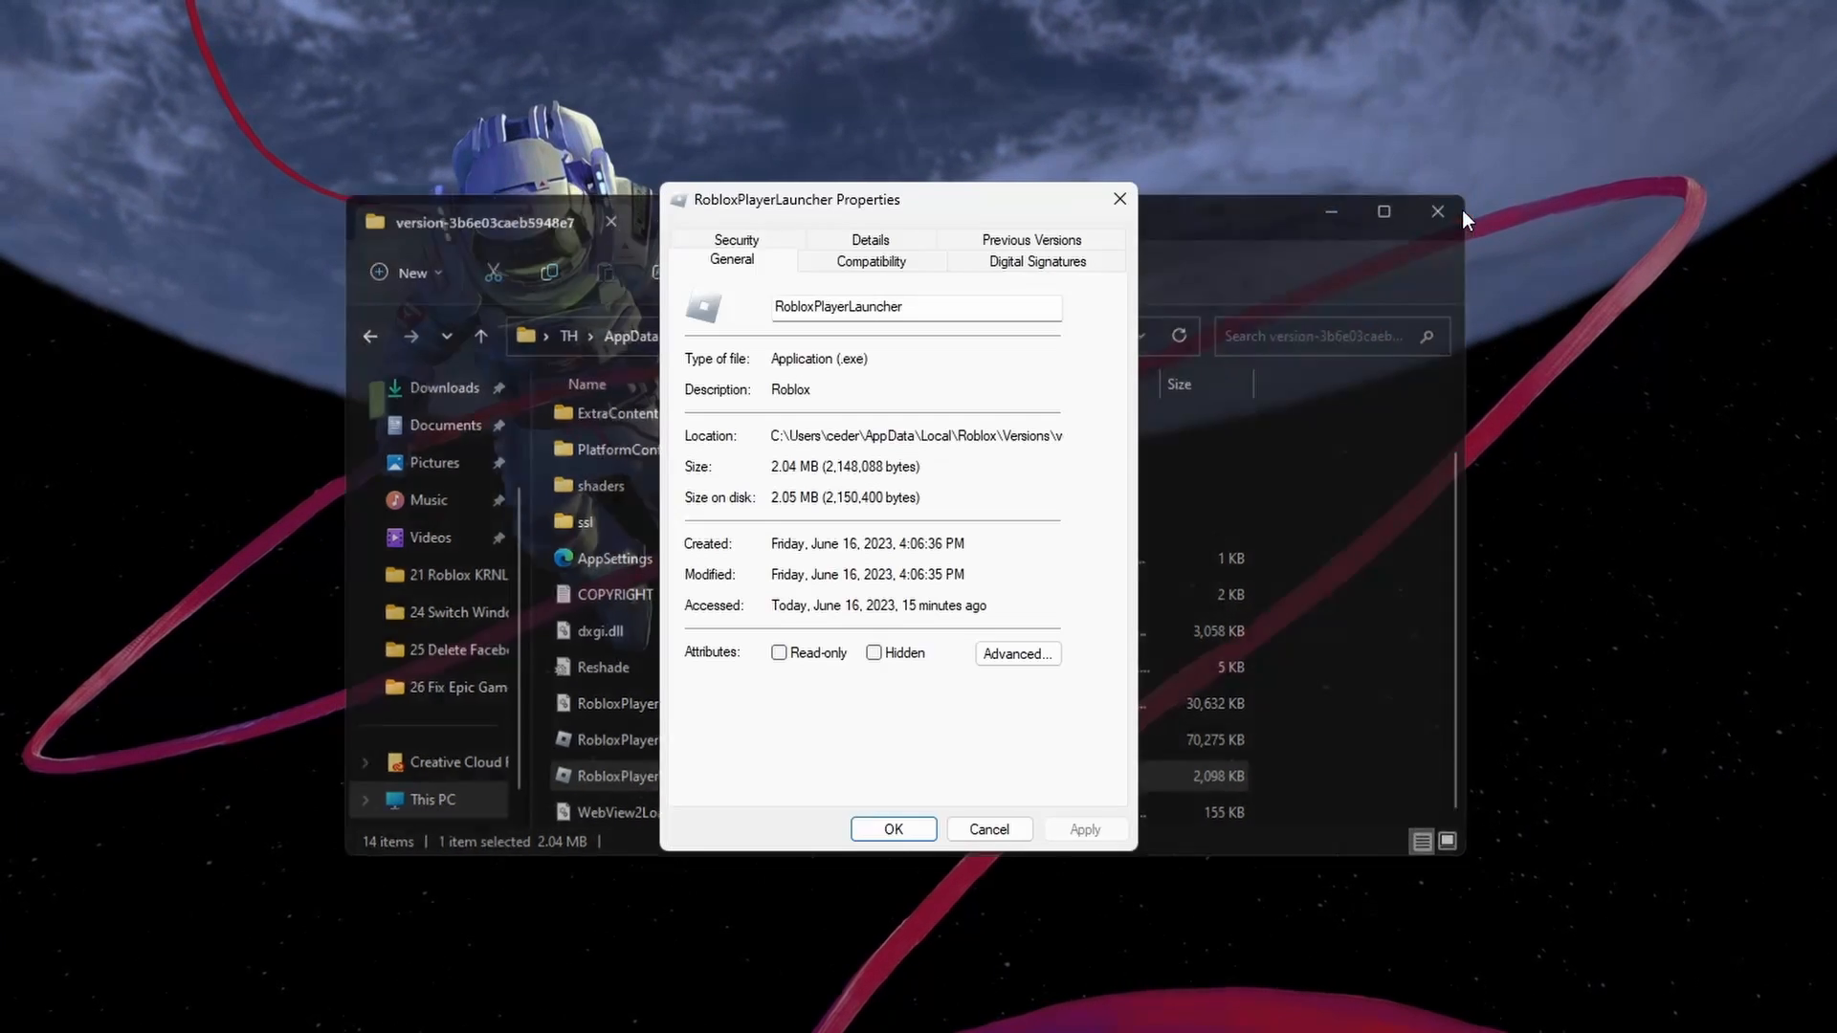
- Tick 'Disable fullscreen optimizations' on RobloxPlayerLauncher's Compatibility settings
left_click(869, 260)
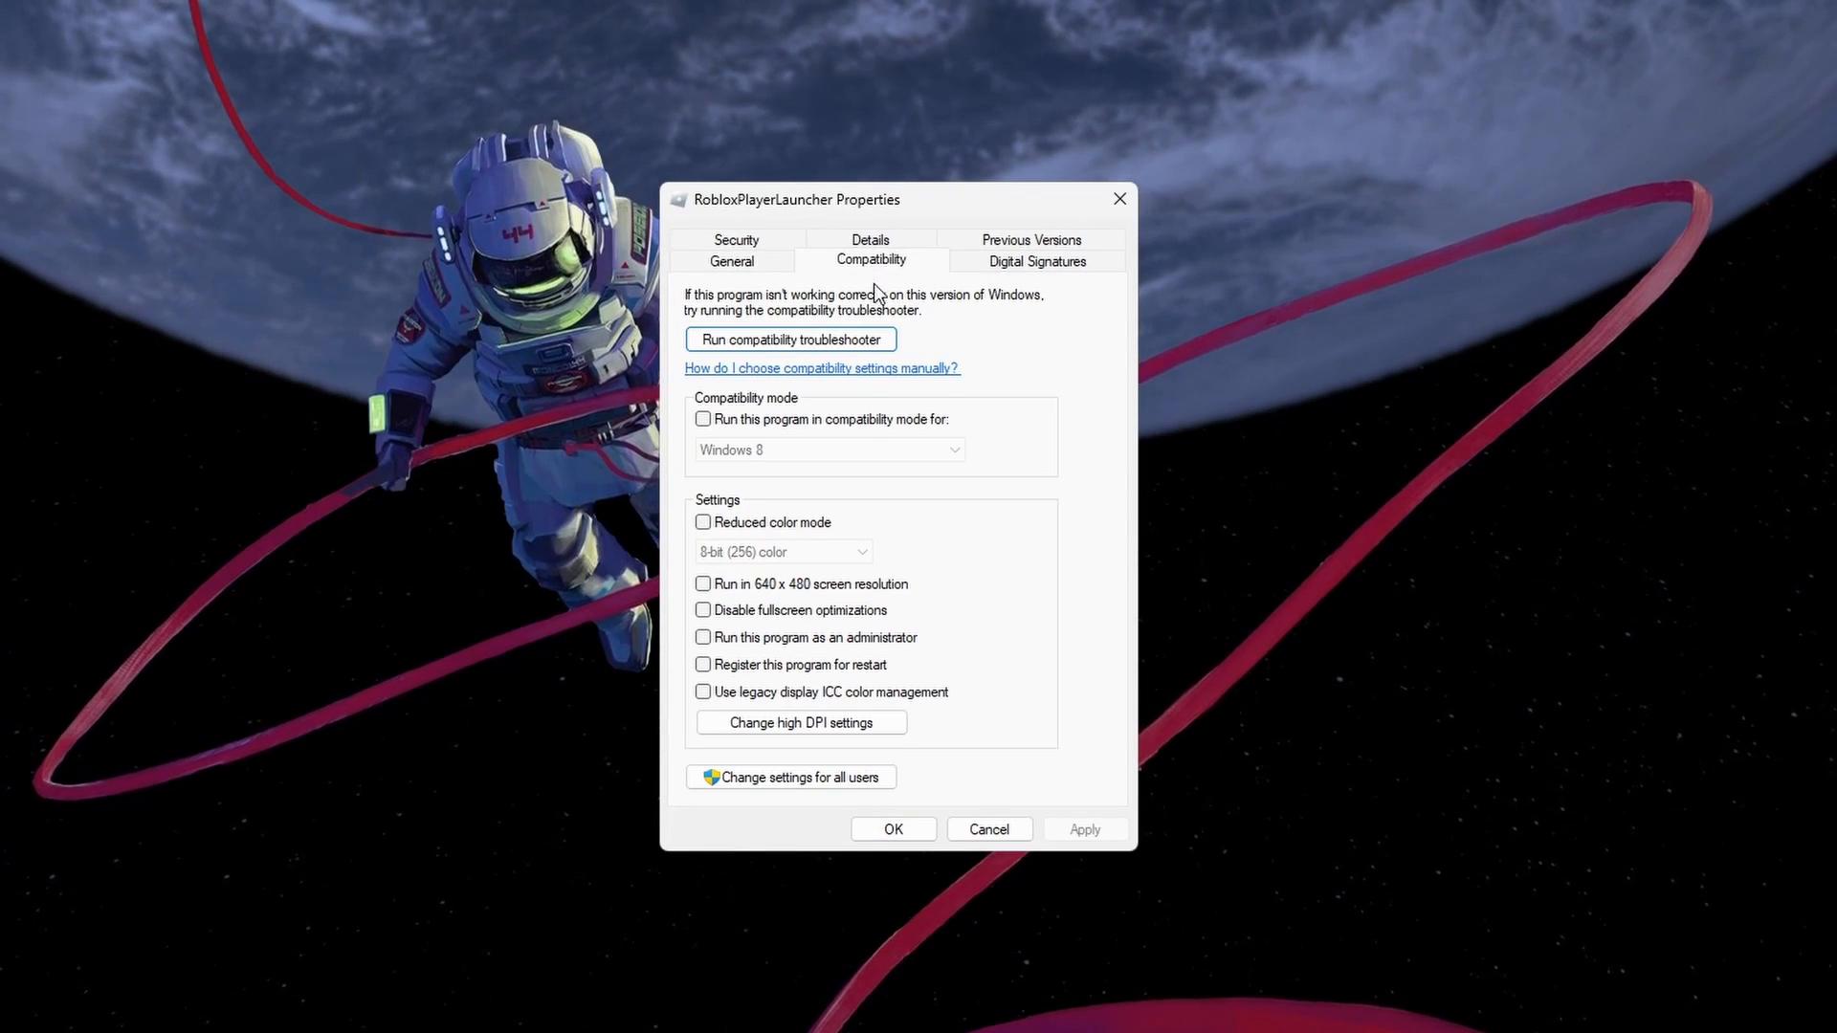
left_click(703, 610)
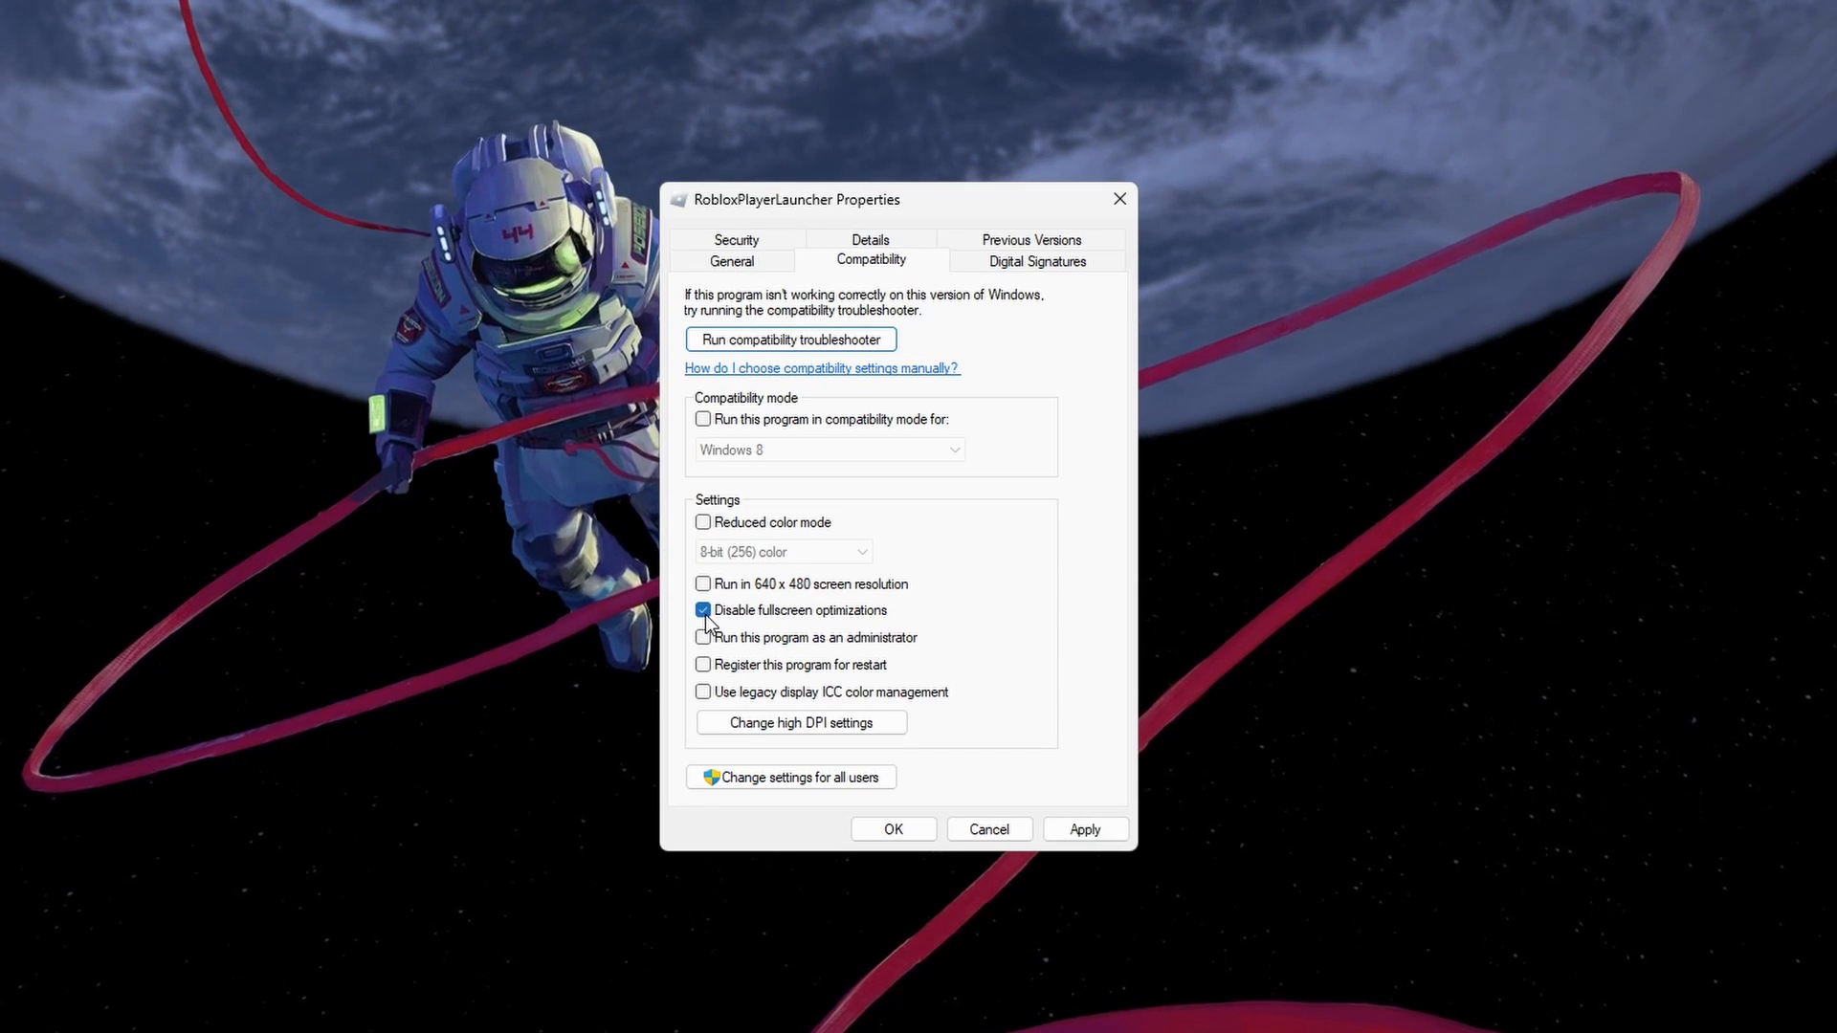